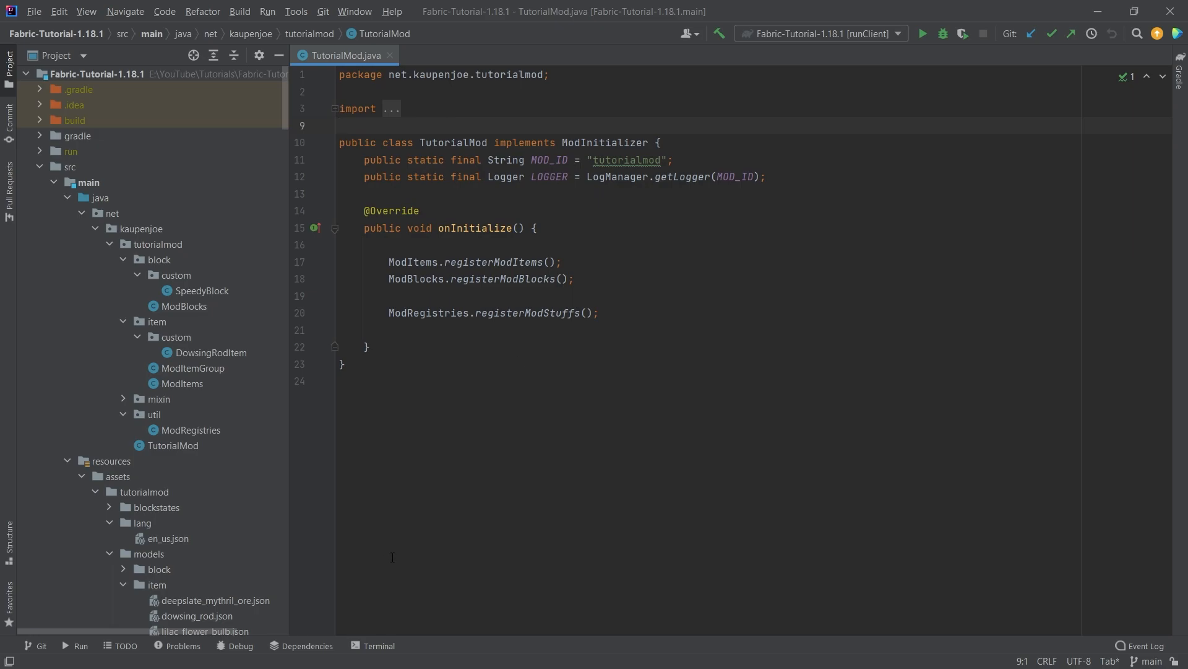
- Add a new Java class named ModFoodComponents to the mod's item package
click(158, 322)
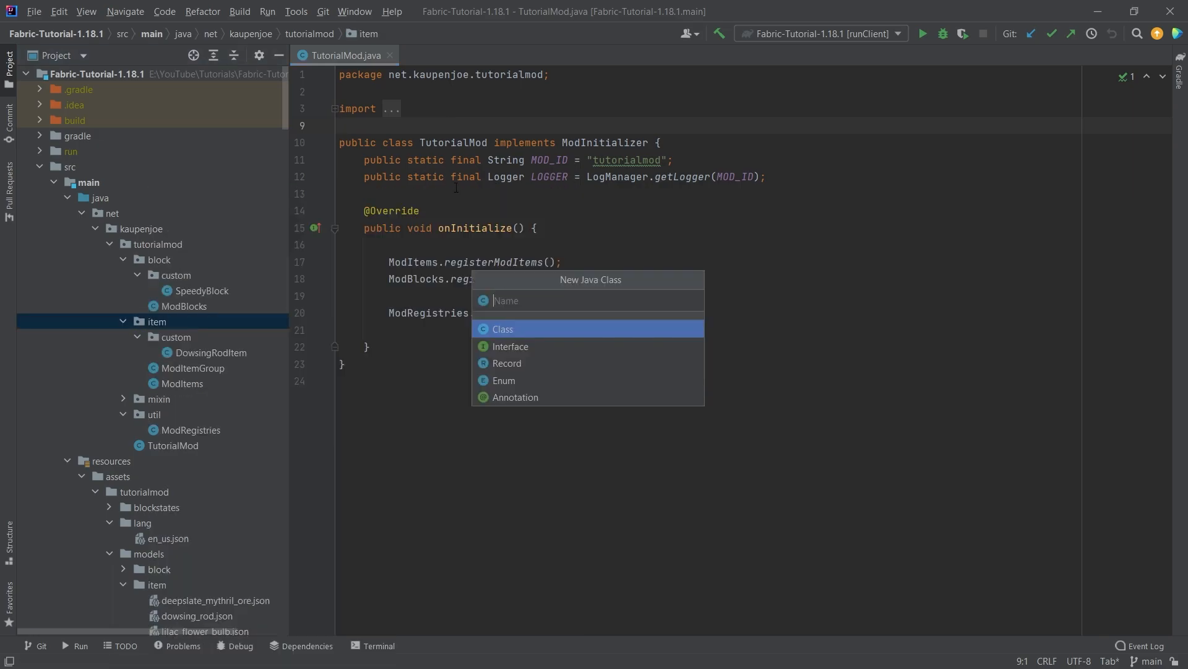
text(ModFoodC)
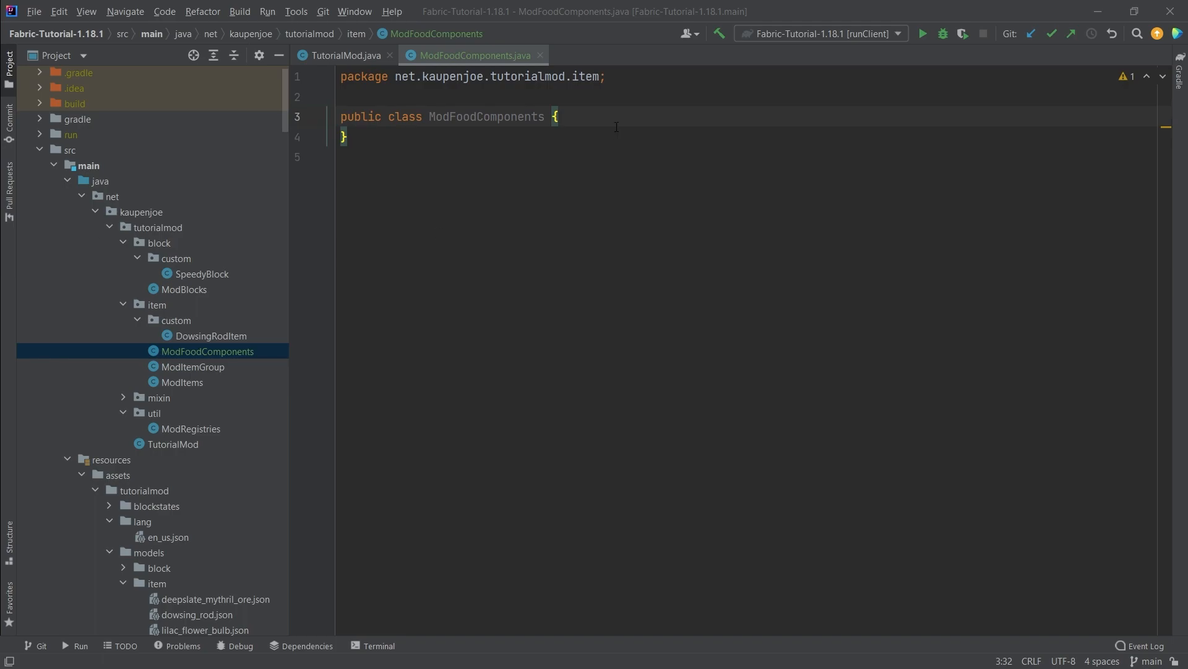
mouse_move(543, 216)
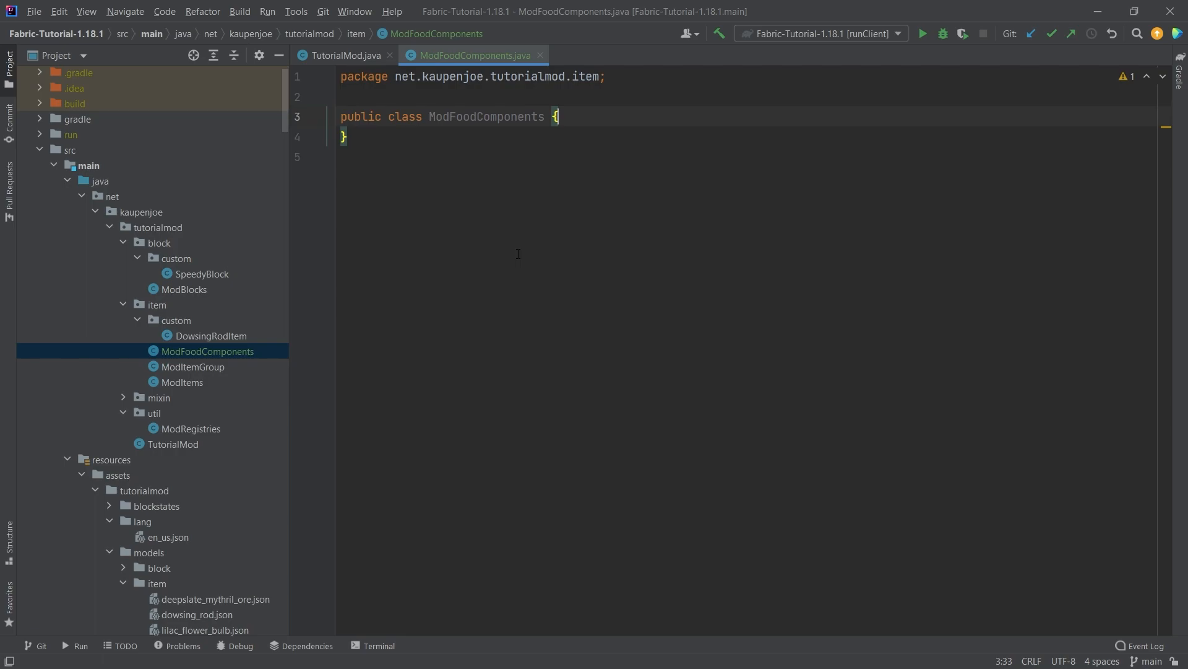
- Find Minecraft's FoodComponents class among non-project items and select its APPLE line
key(shift shift)
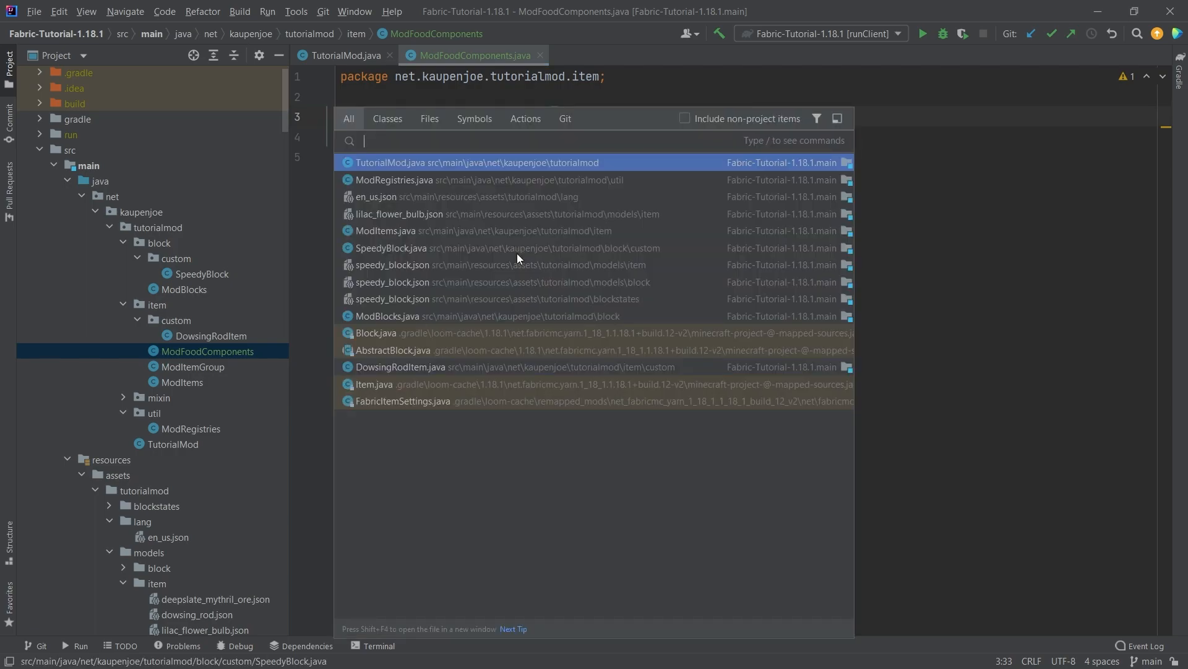
text(FoodComponents)
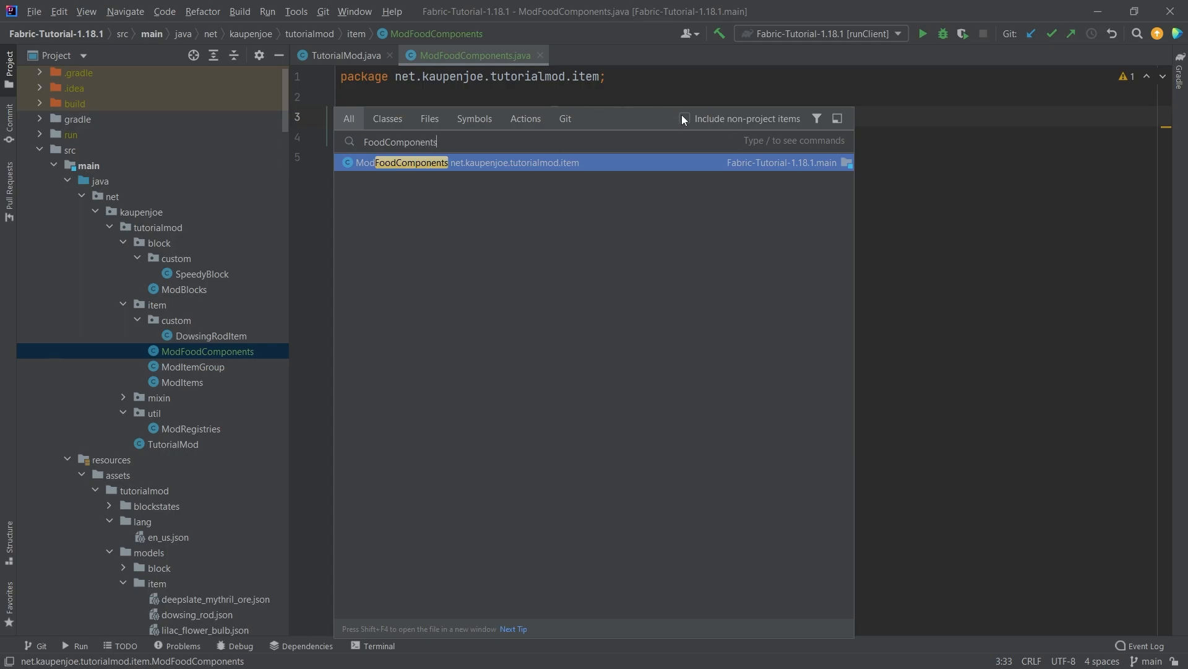
click(685, 119)
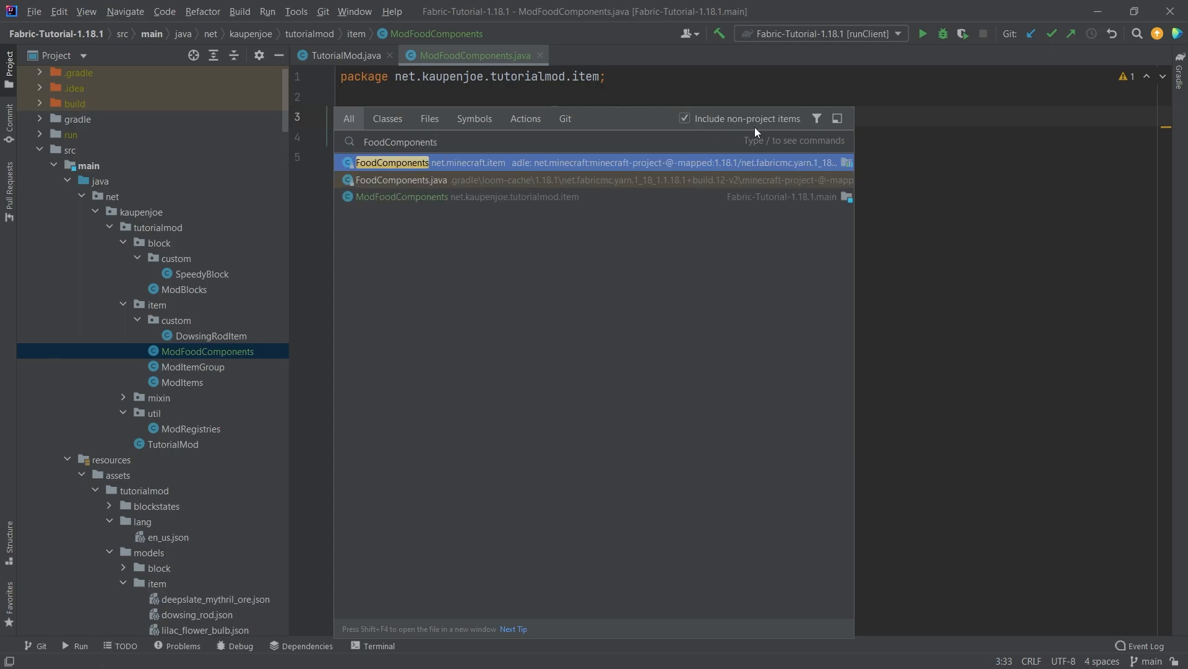
mouse_move(447, 172)
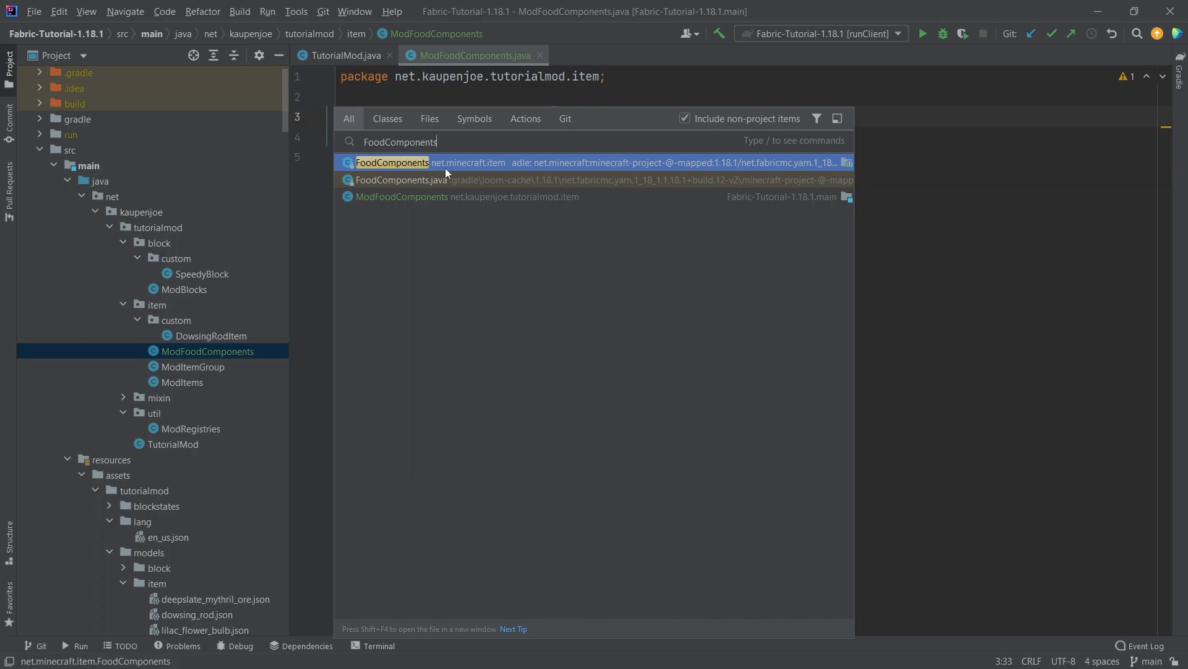
click(392, 162)
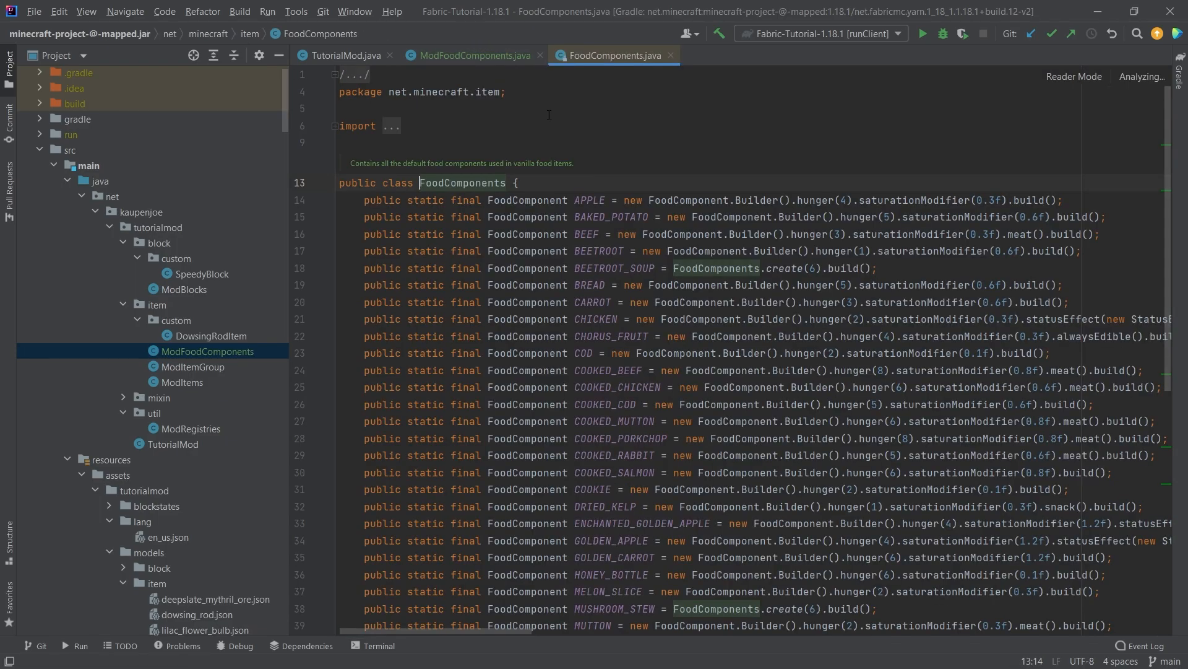
scroll(down, 3)
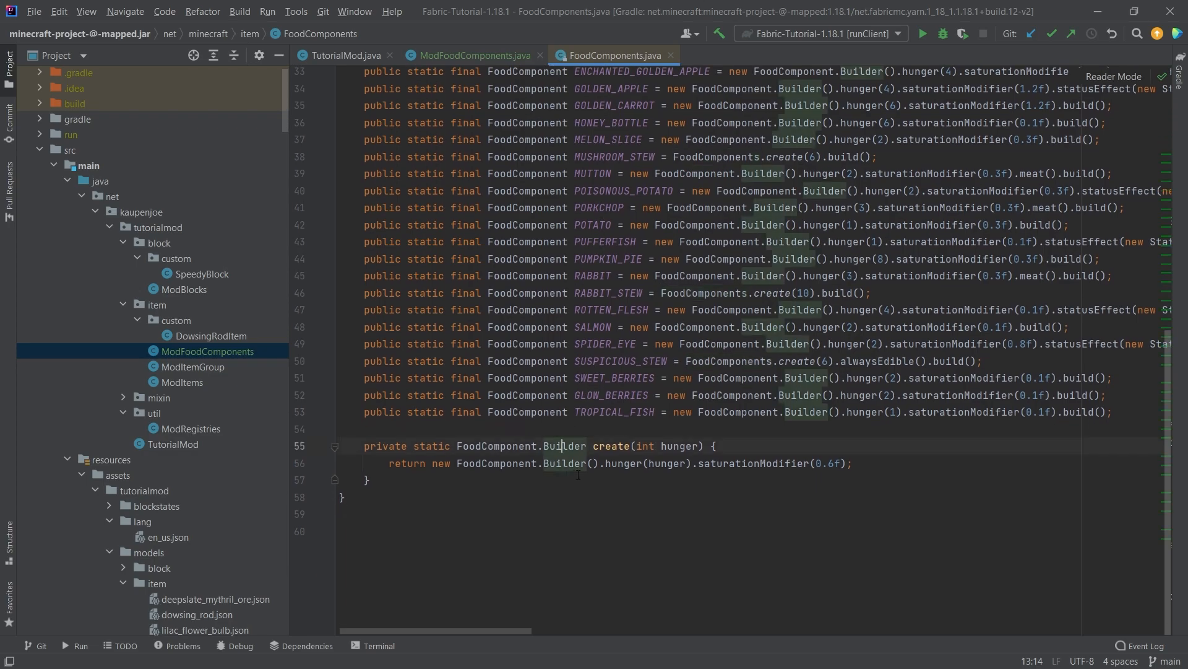
scroll(up, 3)
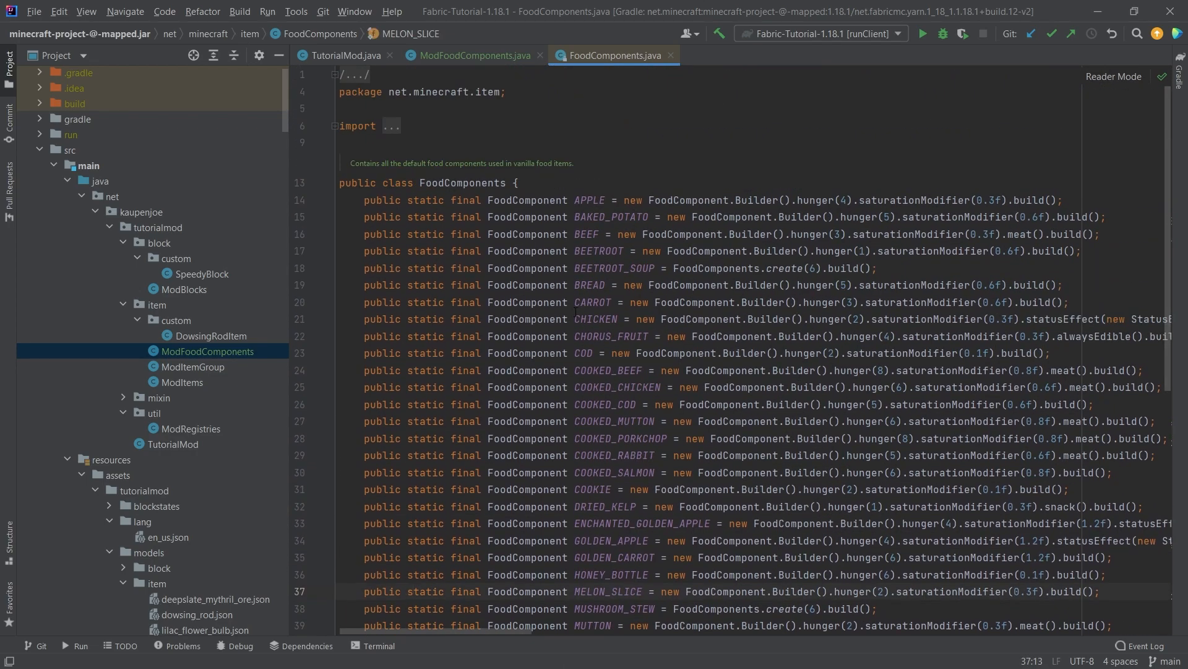
scroll(down, 3)
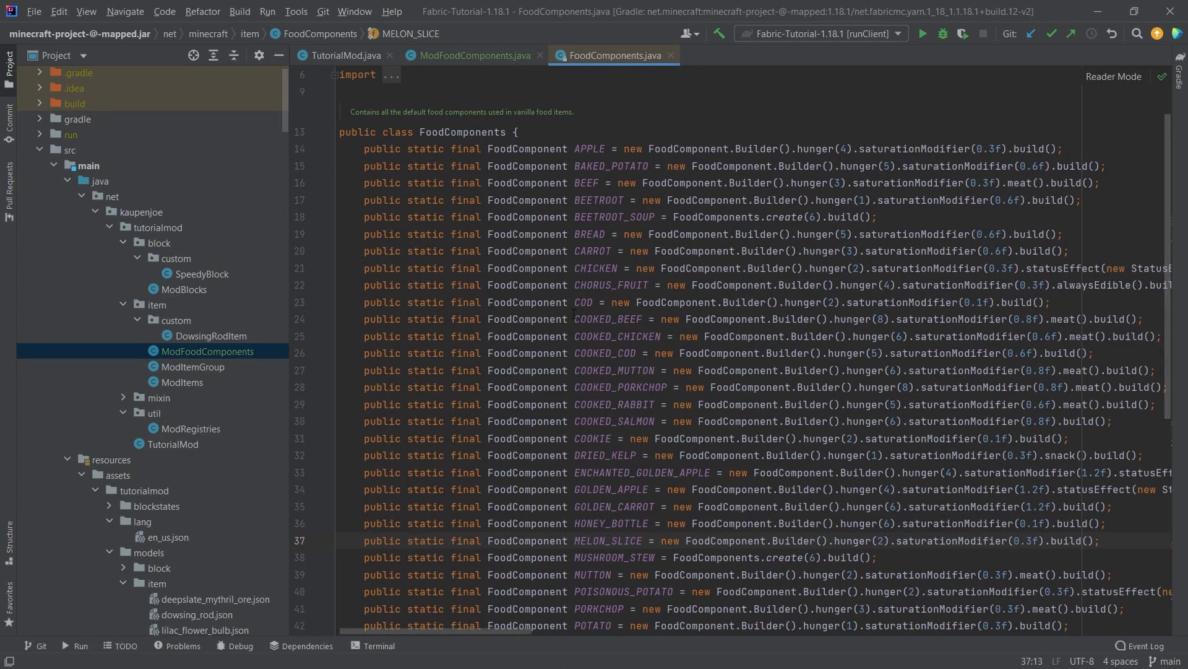
click(411, 540)
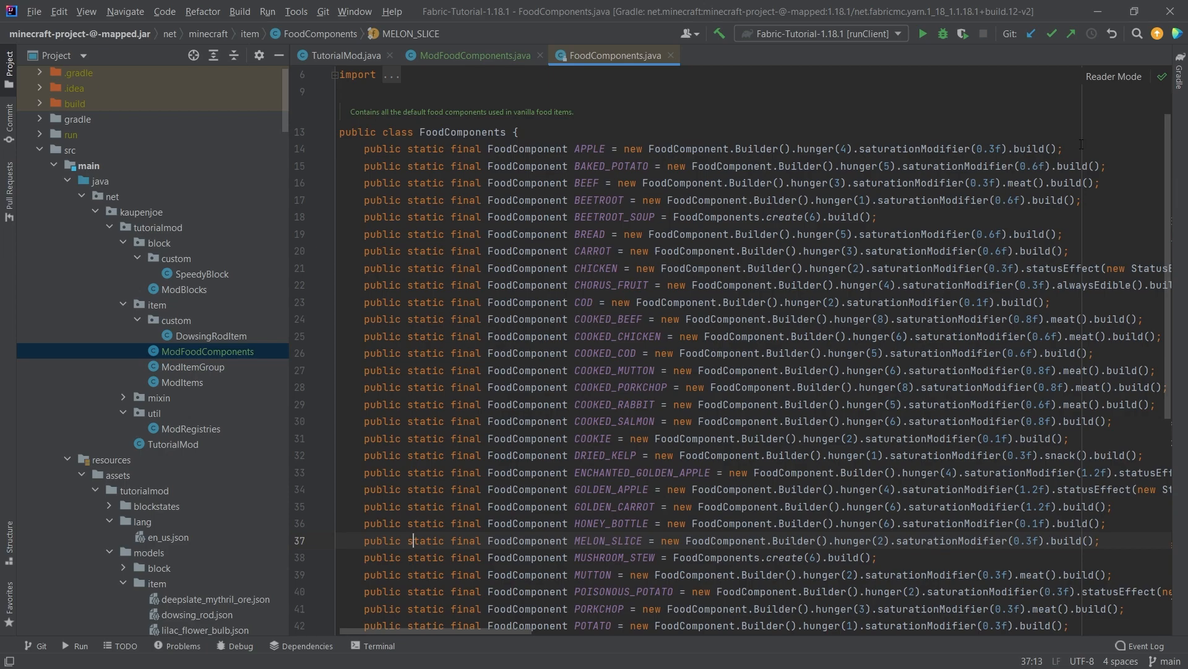
click(374, 166)
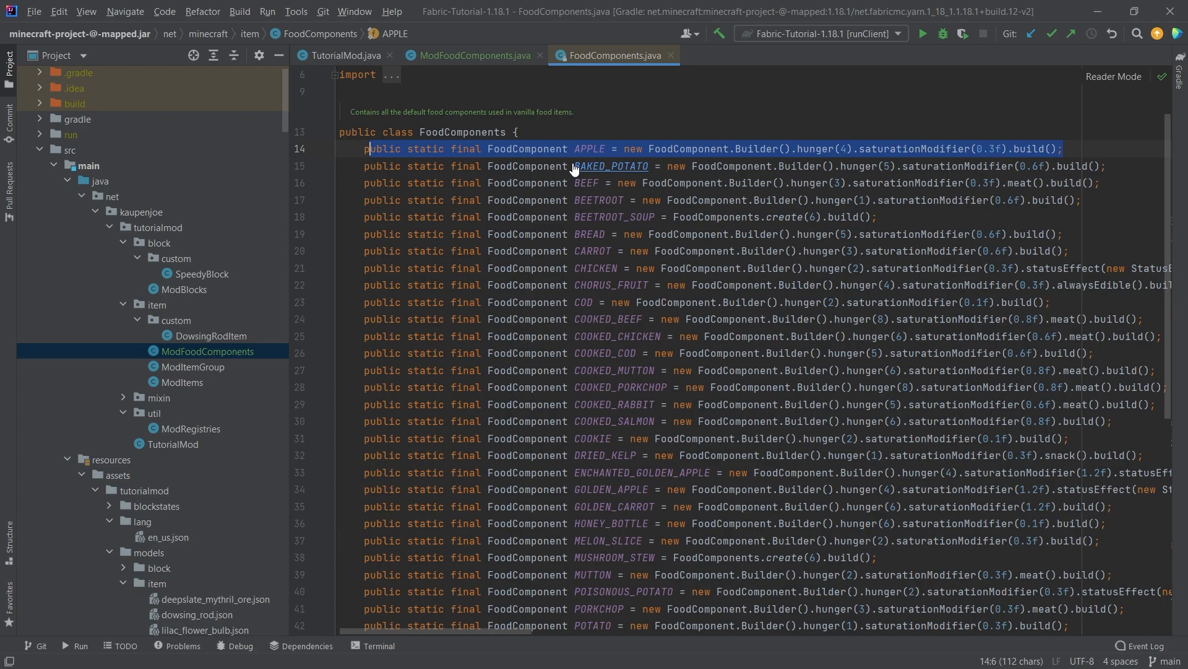
- Turn the pasted APPLE line into GRAPE with hunger(2) and saturationModifier(0.2f)
click(472, 55)
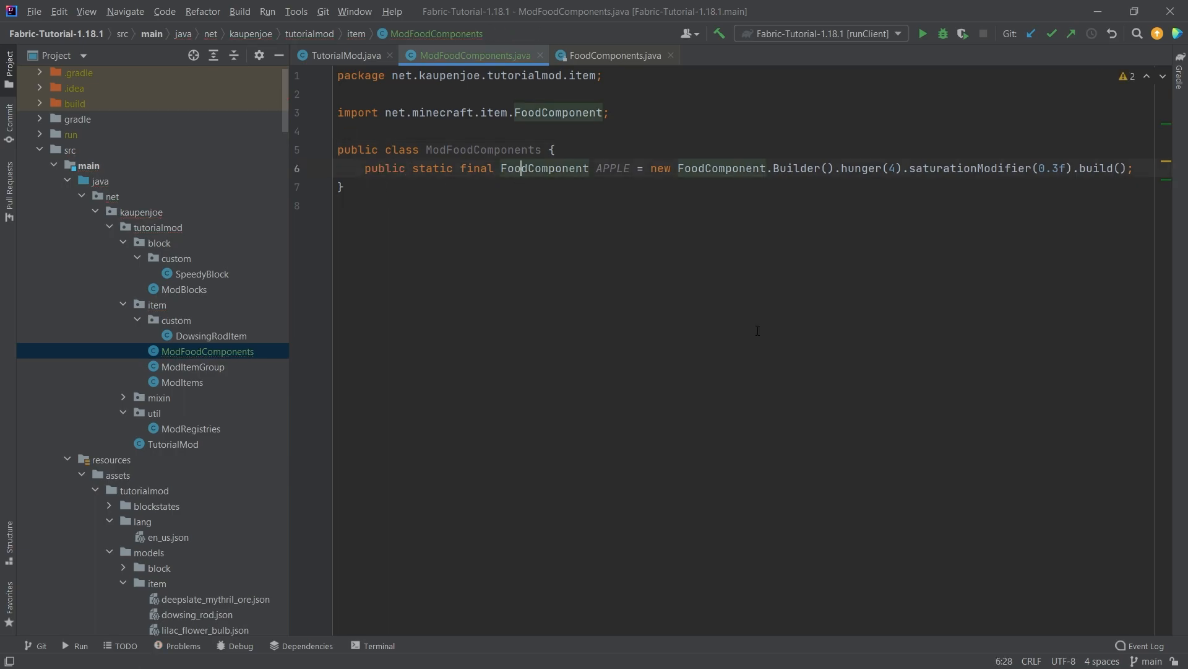
click(601, 167)
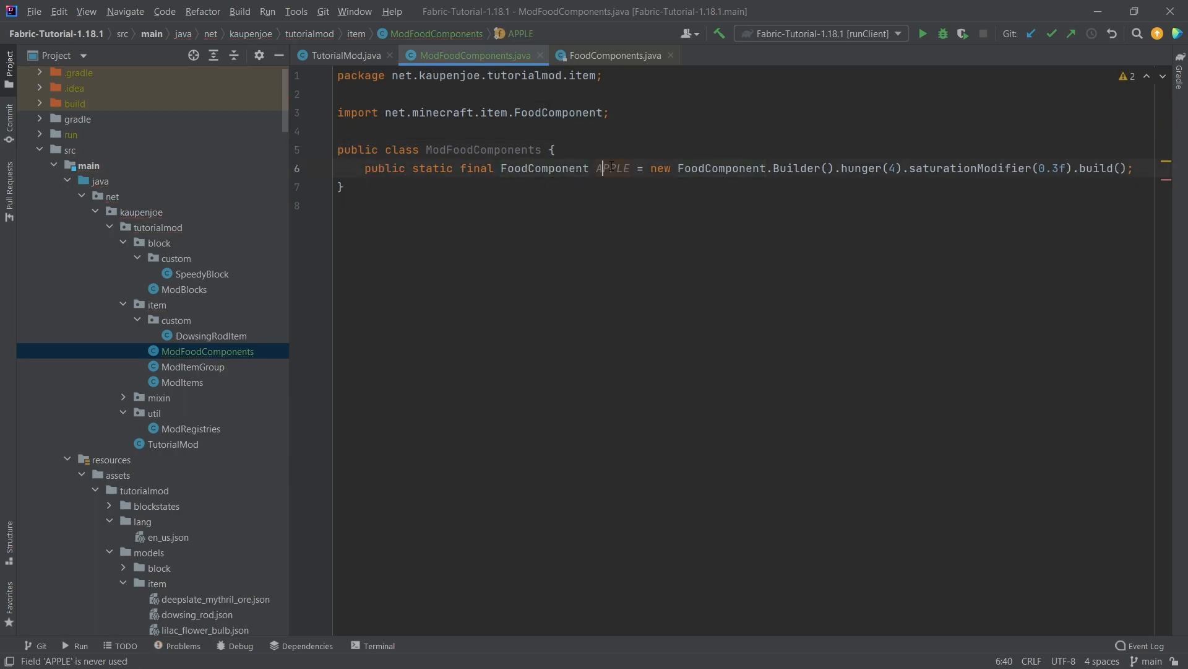
text(GRAPE)
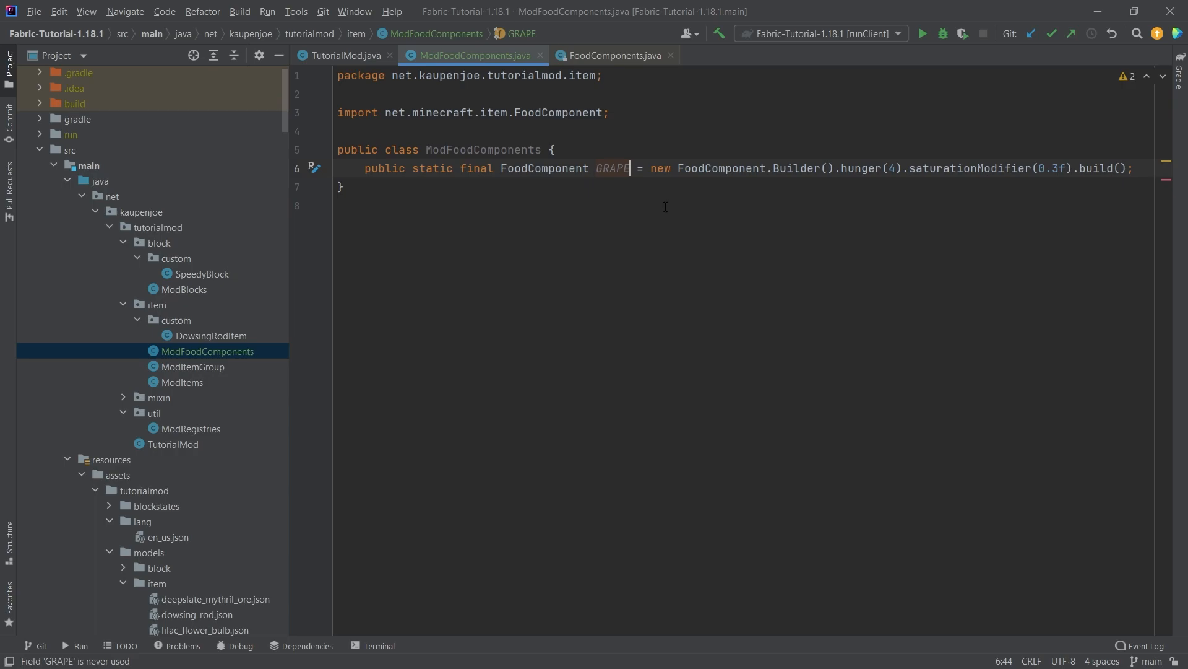
click(890, 169)
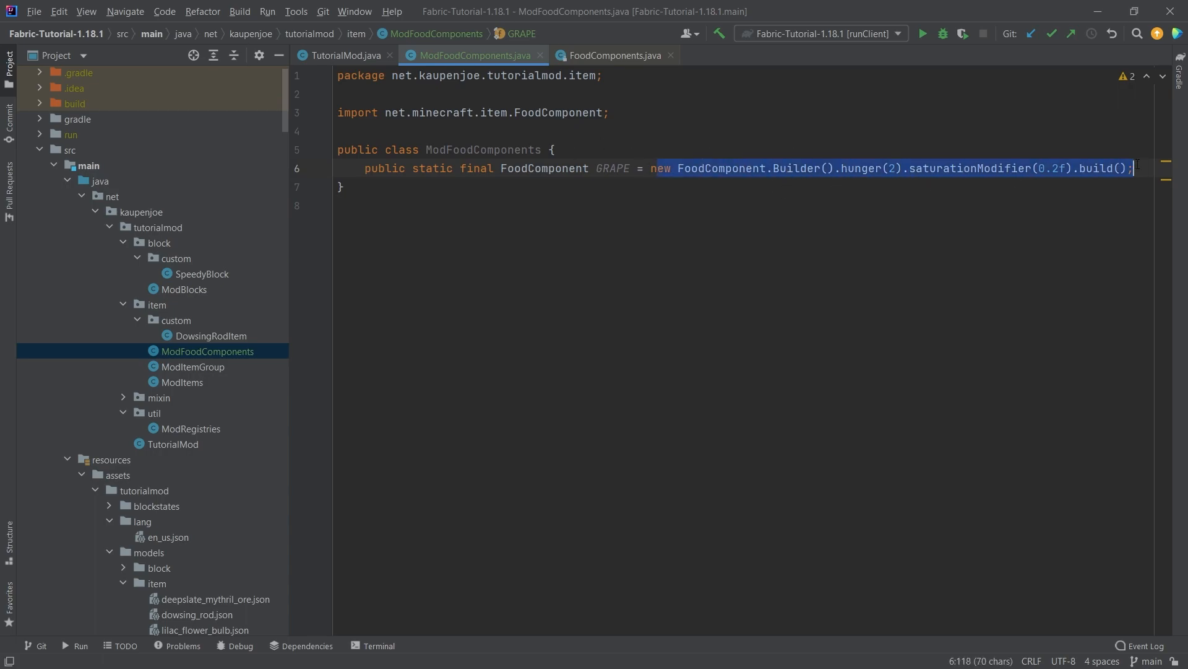
click(554, 150)
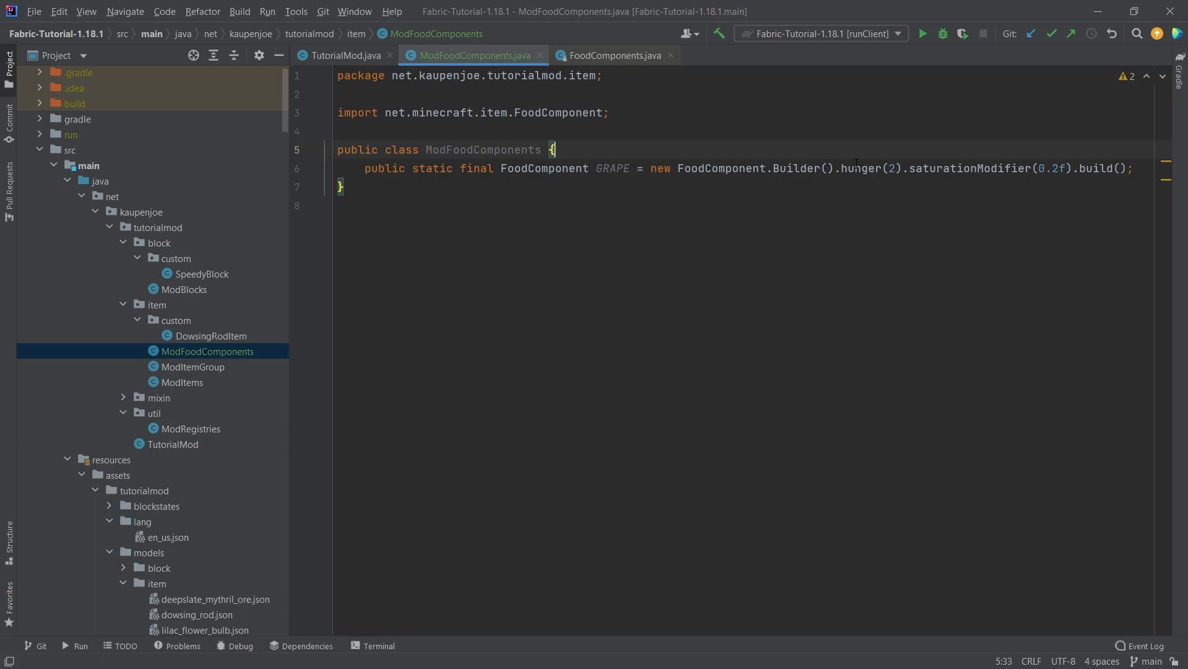
click(1100, 168)
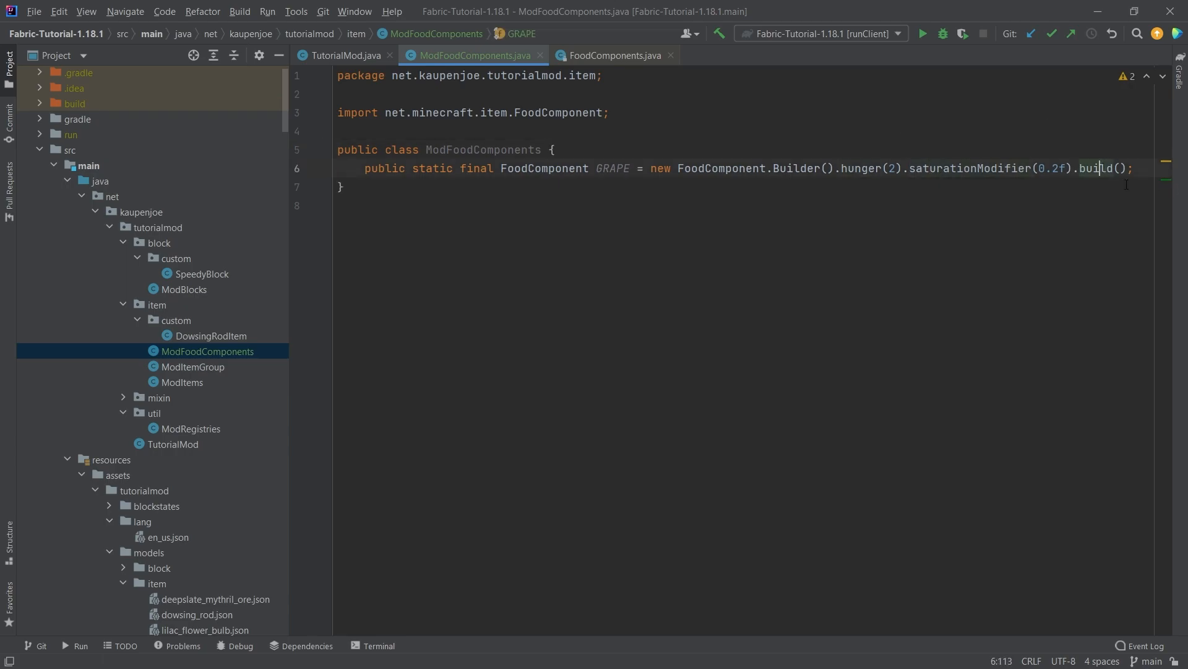
click(611, 54)
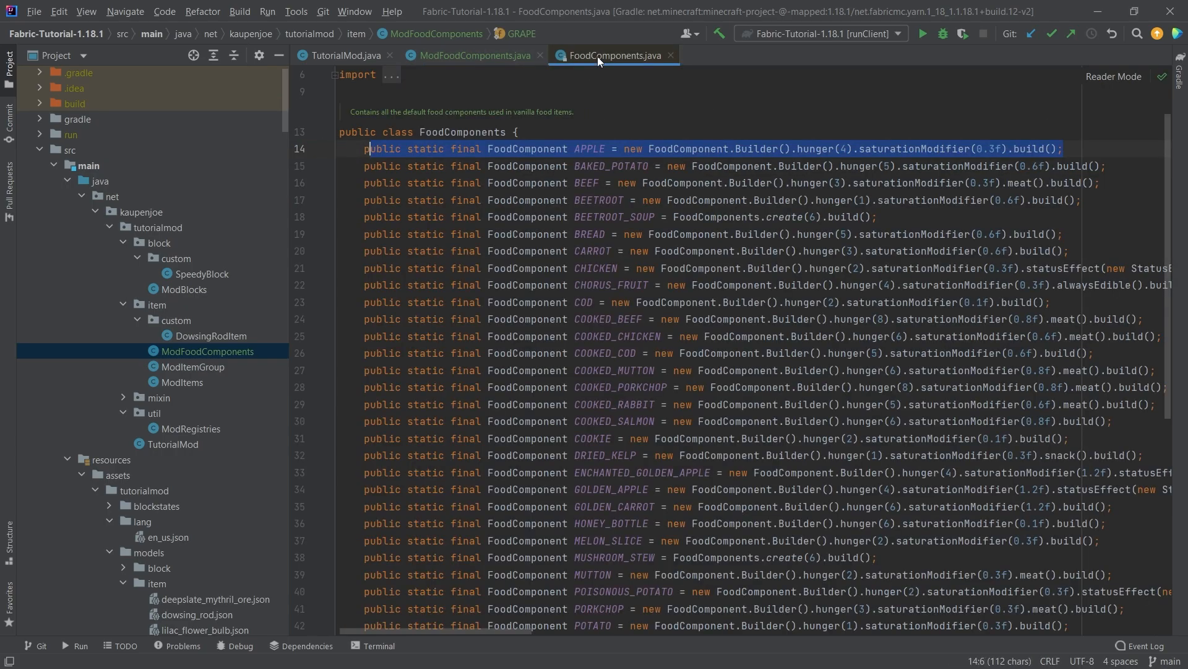
- Browse the vanilla food definitions and select the HONEY_BOTTLE entry
click(605, 267)
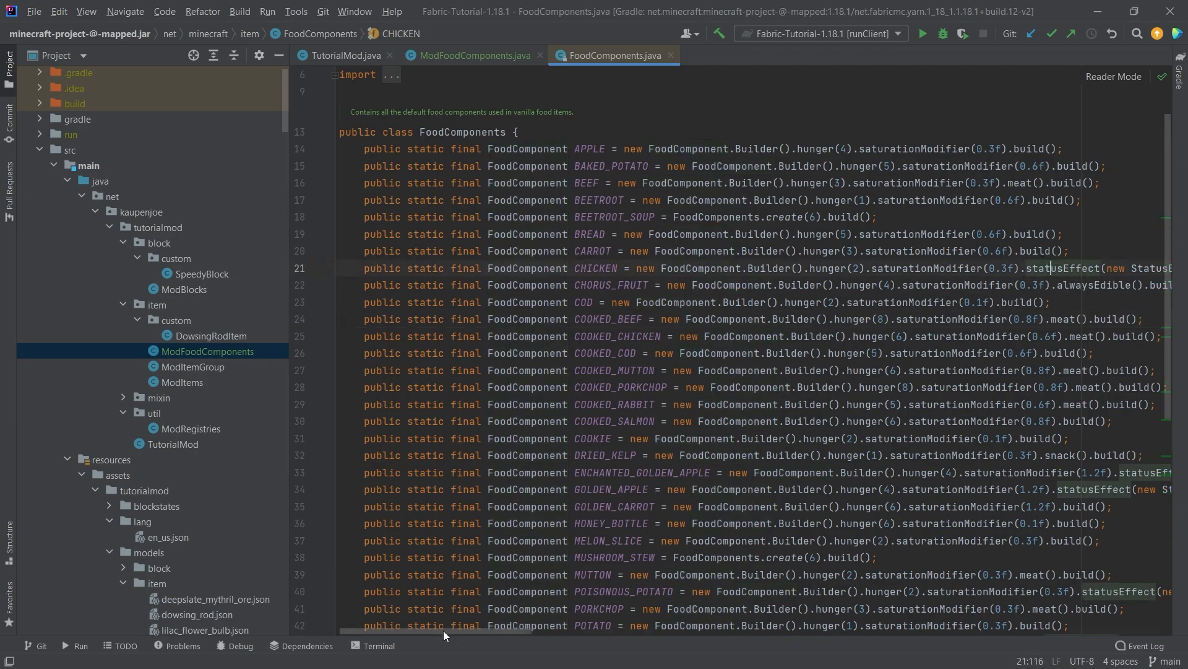
scroll(right, 3)
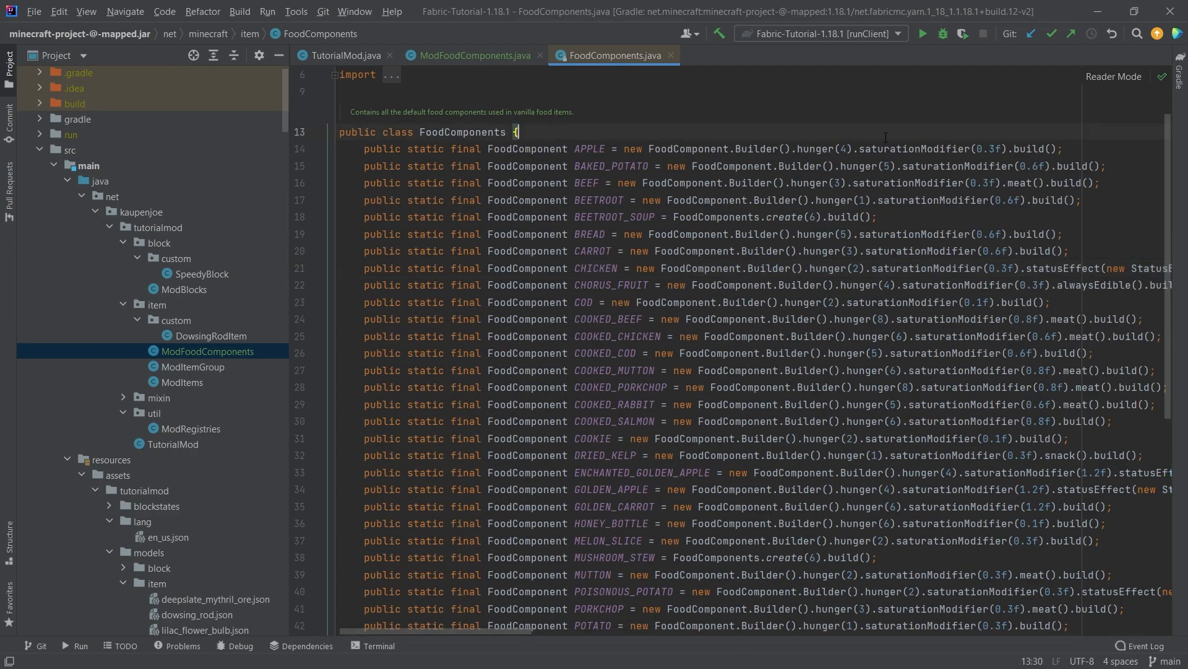
scroll(up, 3)
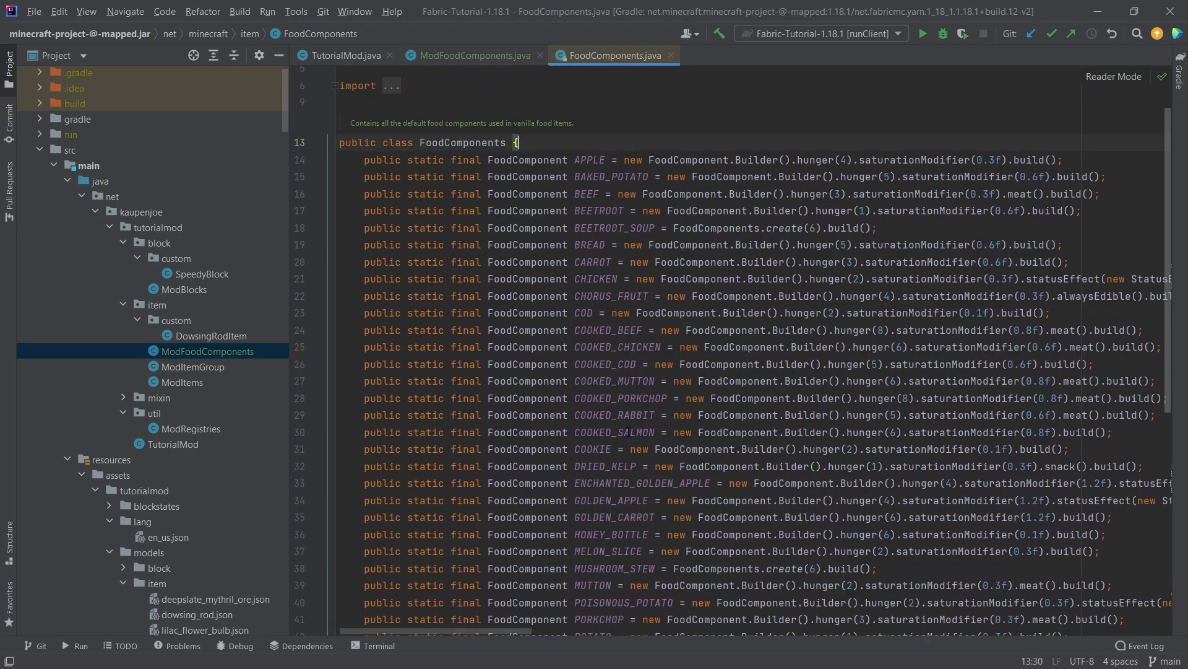
scroll(down, 3)
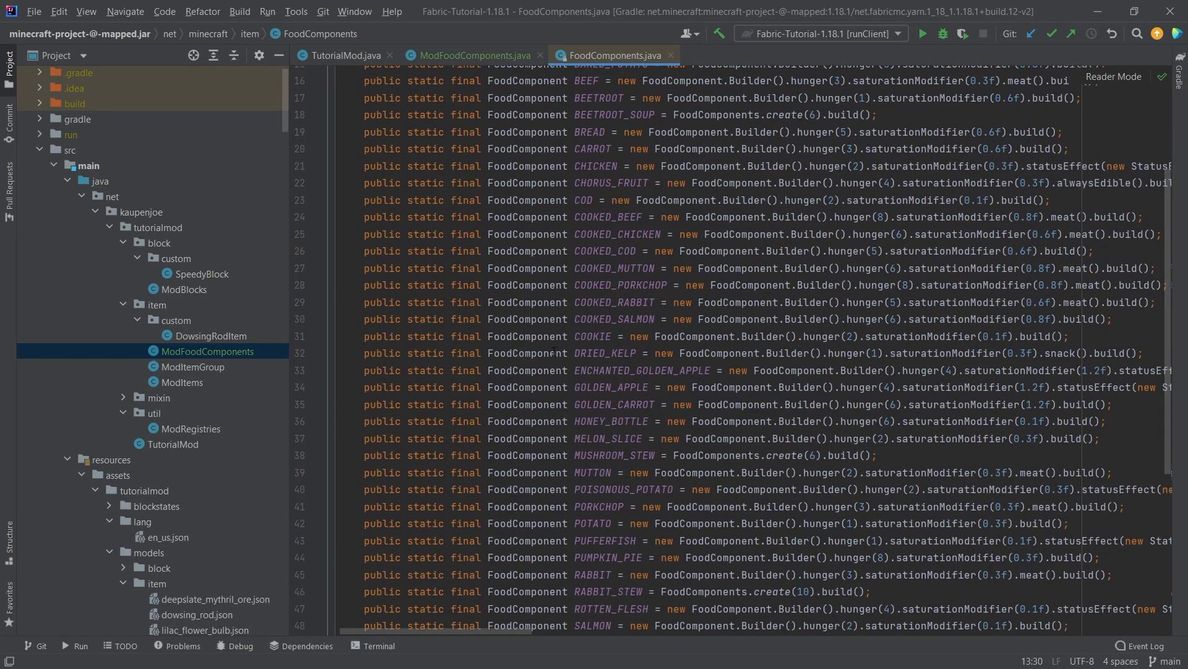
scroll(down, 3)
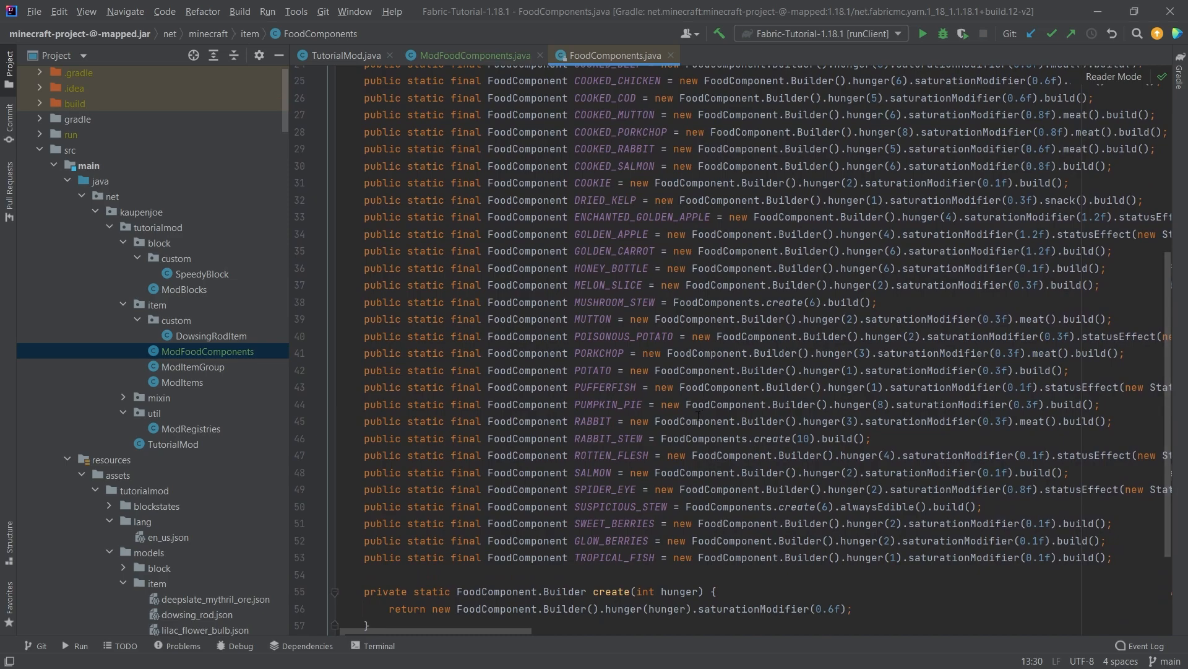
scroll(up, 3)
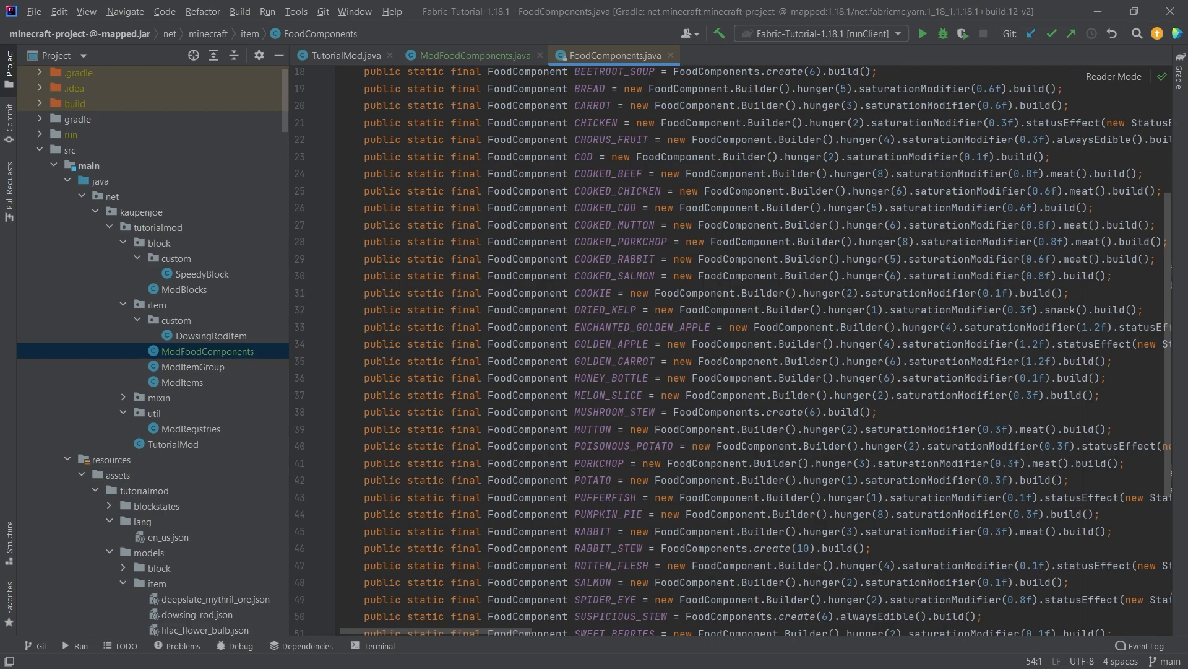
click(611, 377)
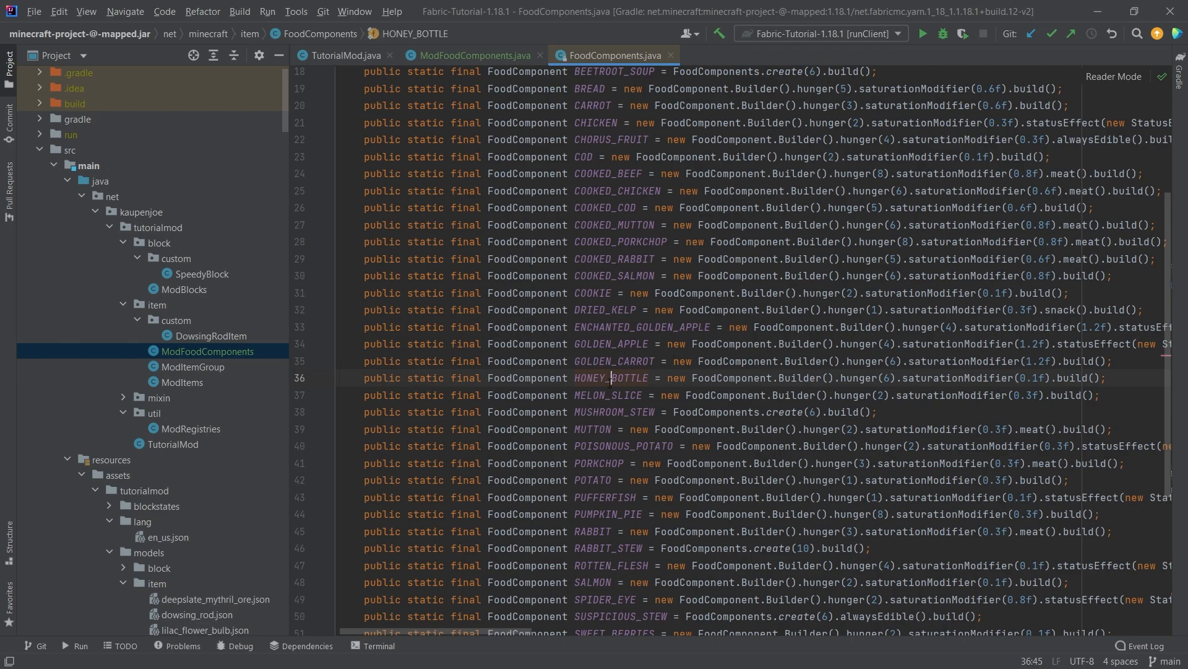
- Trace HONEY_BOTTLE through Items.java to HoneyBottleItem's getUseAction override
click(718, 55)
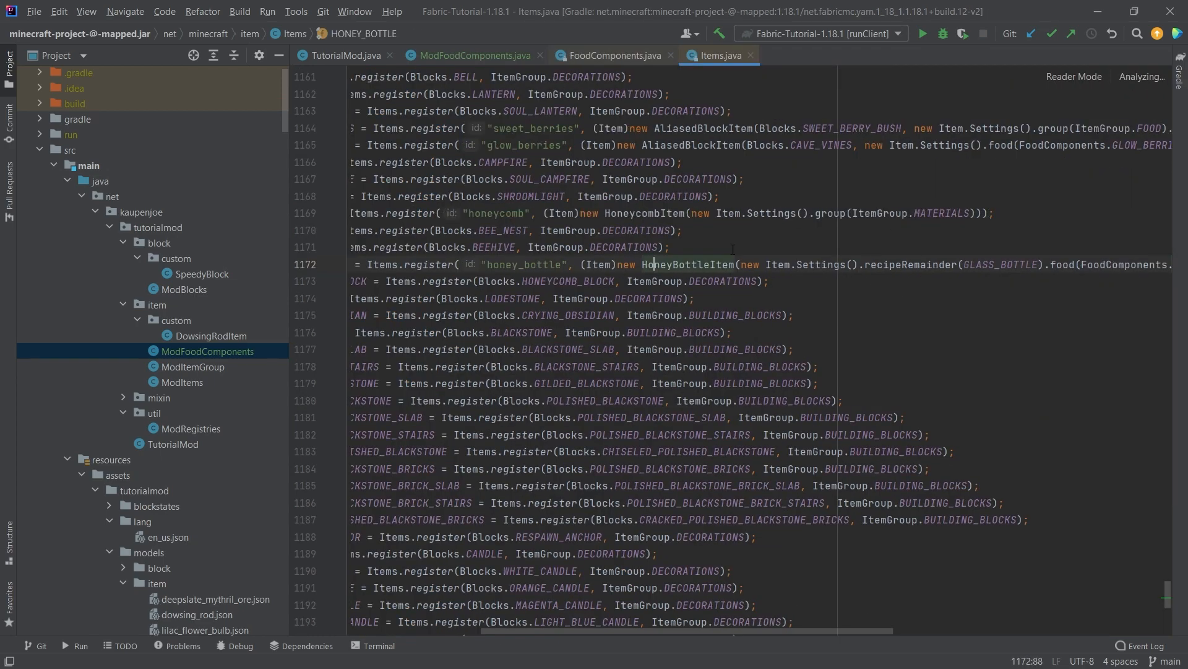
scroll(up, 3)
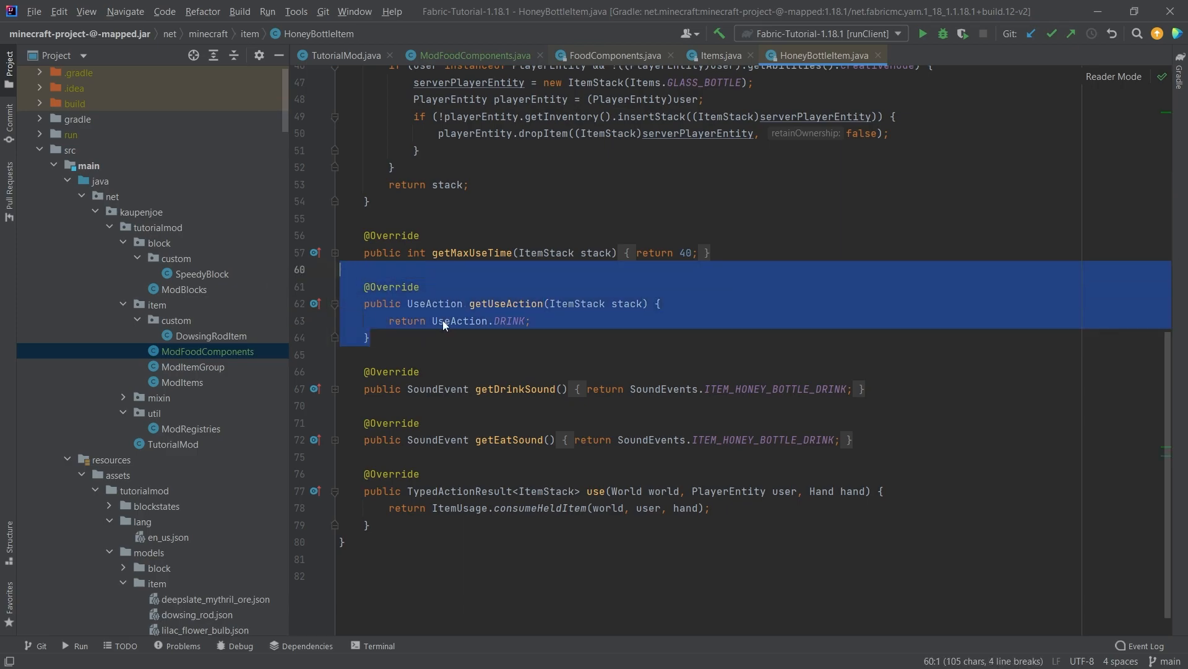
click(466, 336)
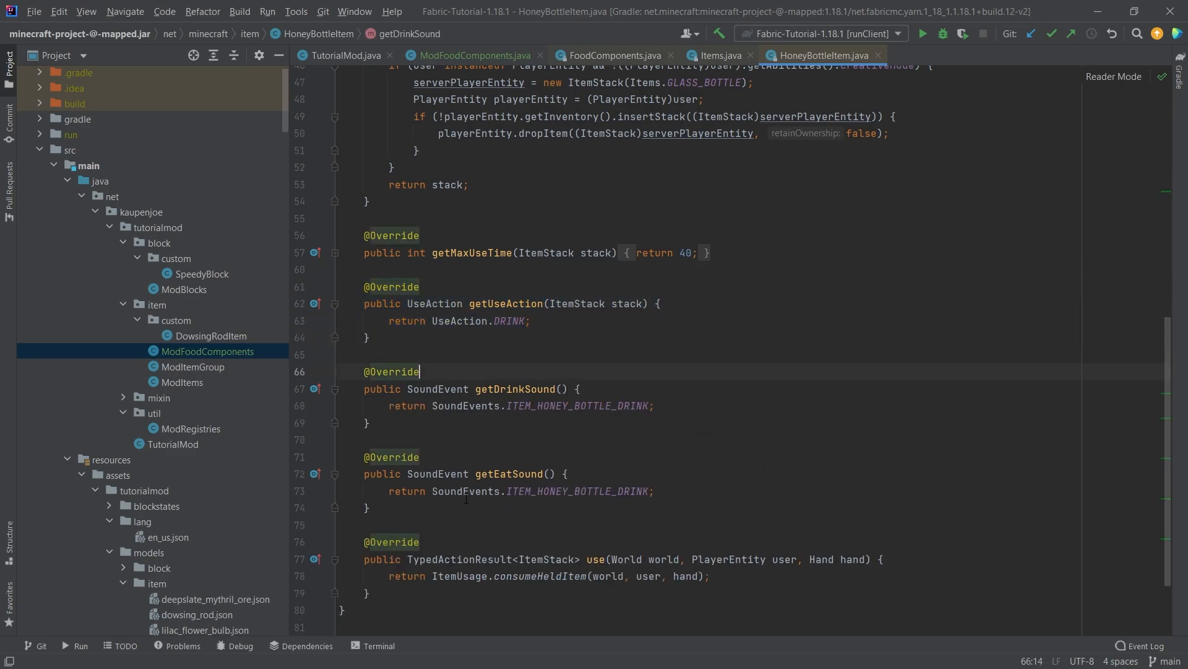
click(492, 474)
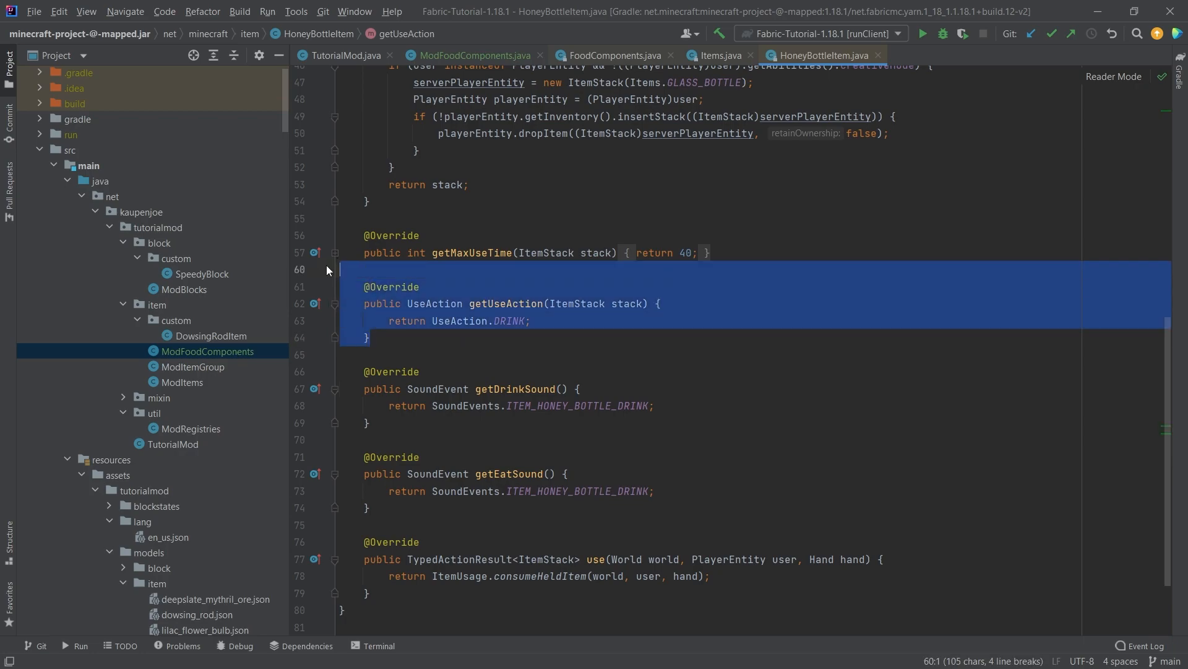
click(723, 298)
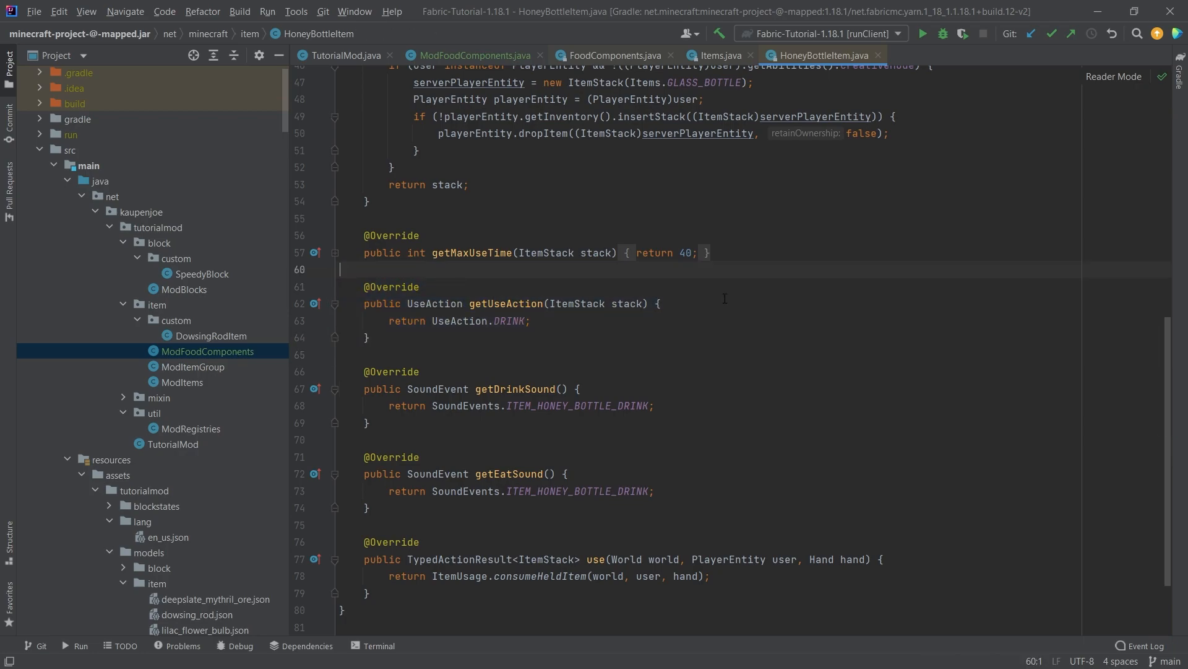
click(422, 287)
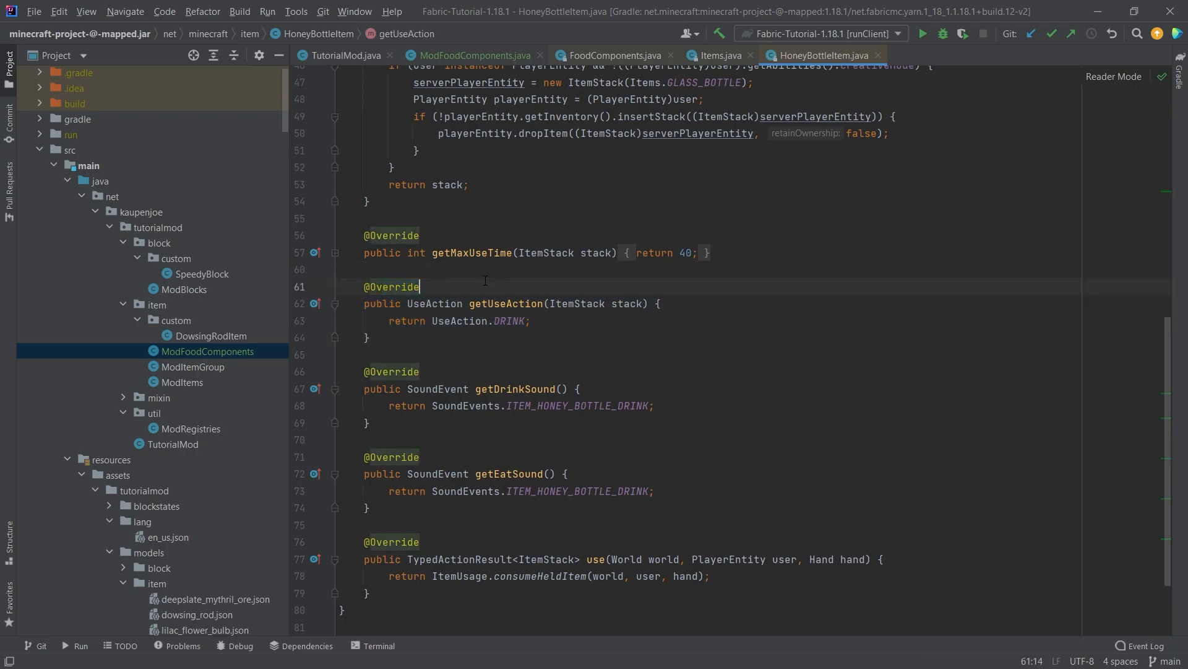
click(469, 55)
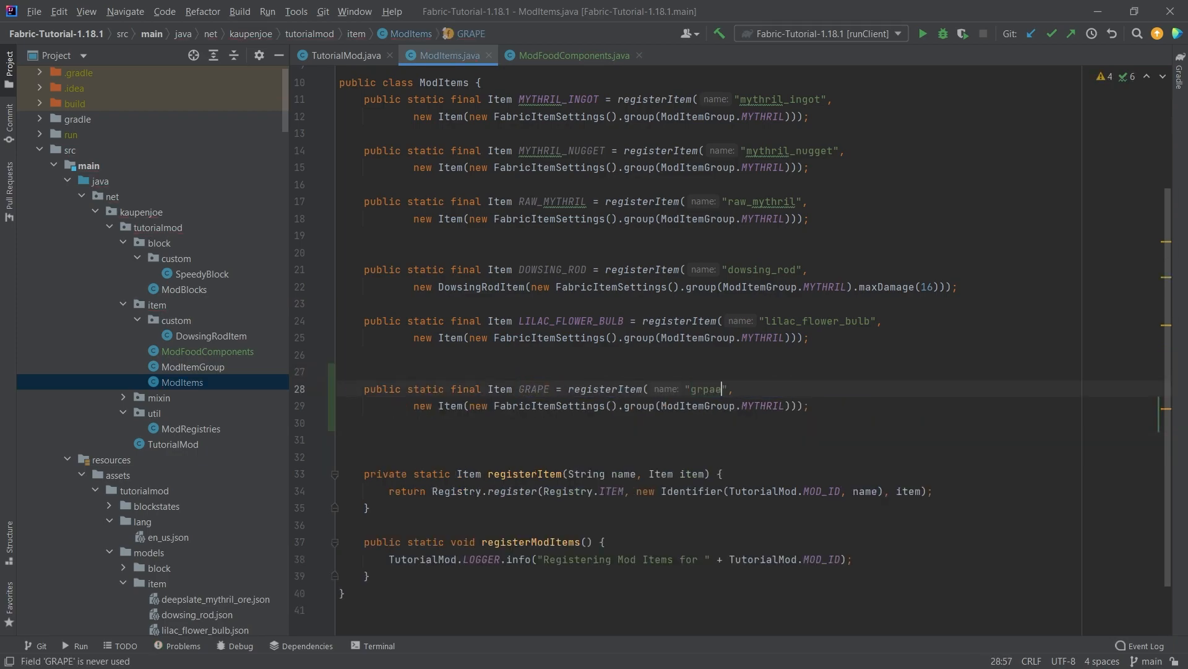
- Add a GRAPE registerItem entry named "grape" with .food(ModFoodComponents.GRAPE)
text(grape)
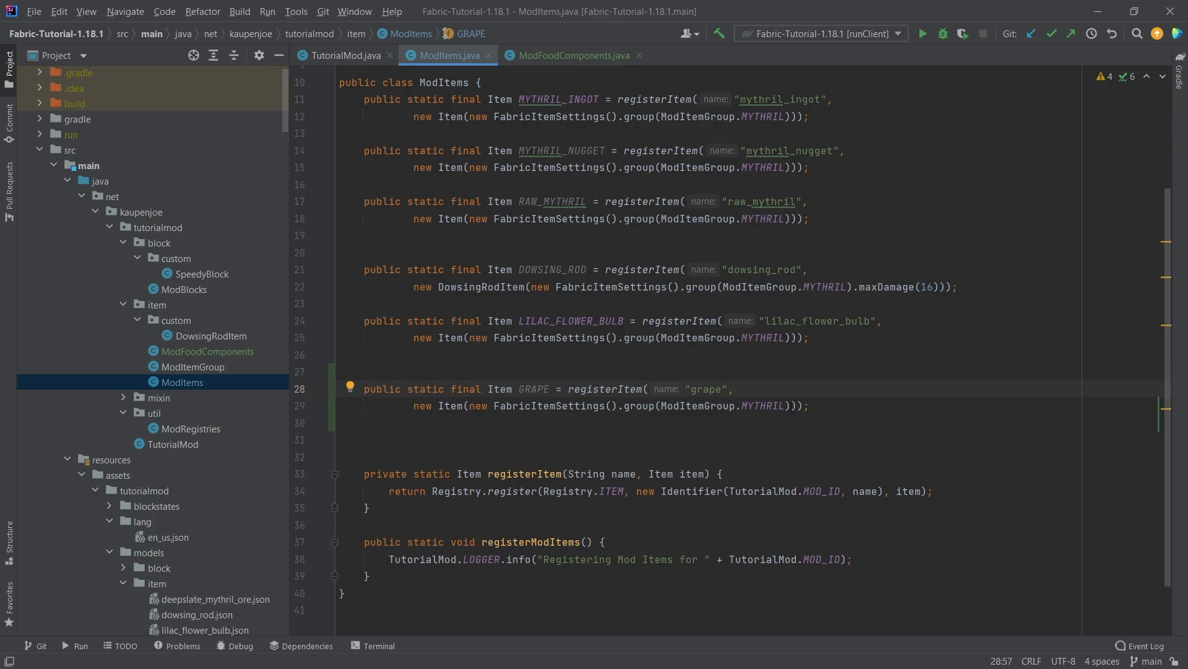
text(.food(ModFoodComponents)
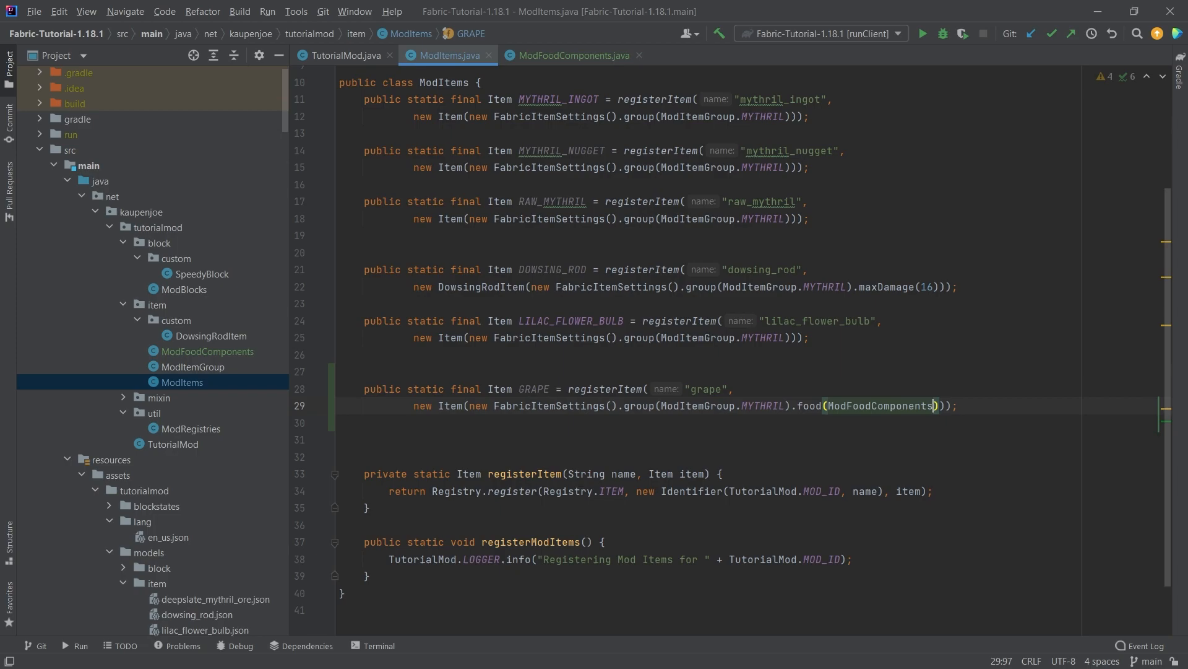
text(.GRAPE)
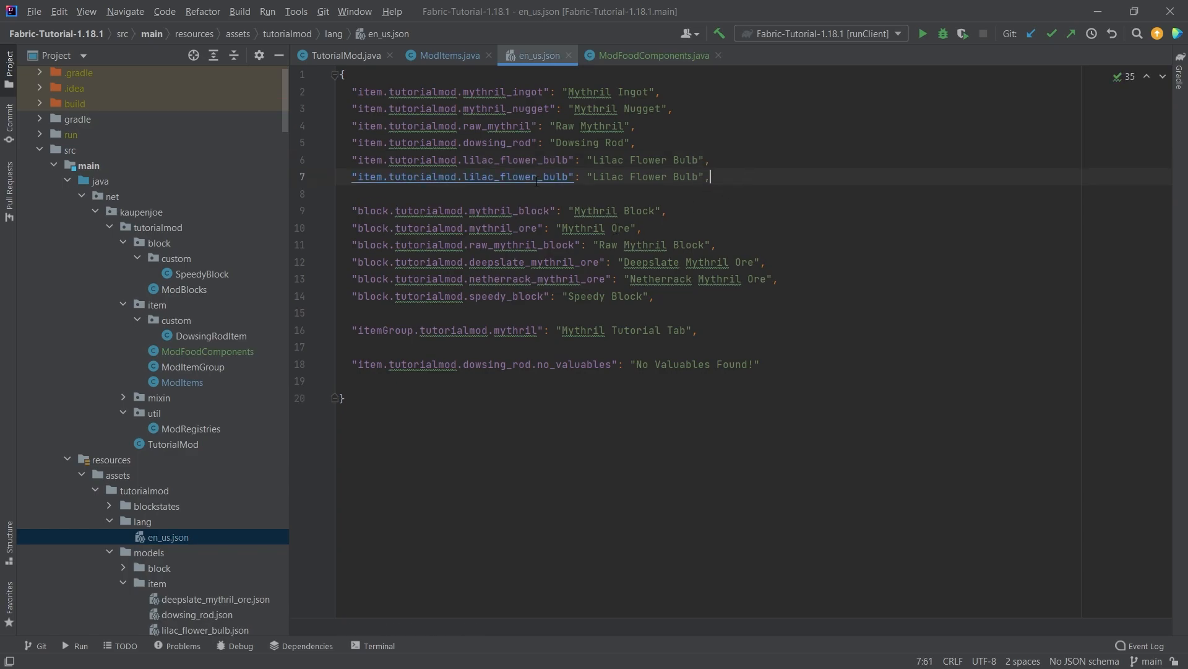
- Add "item.tutorialmod.grape": "Grape" to en_us.json from a duplicated line
text(grape": "Grape",)
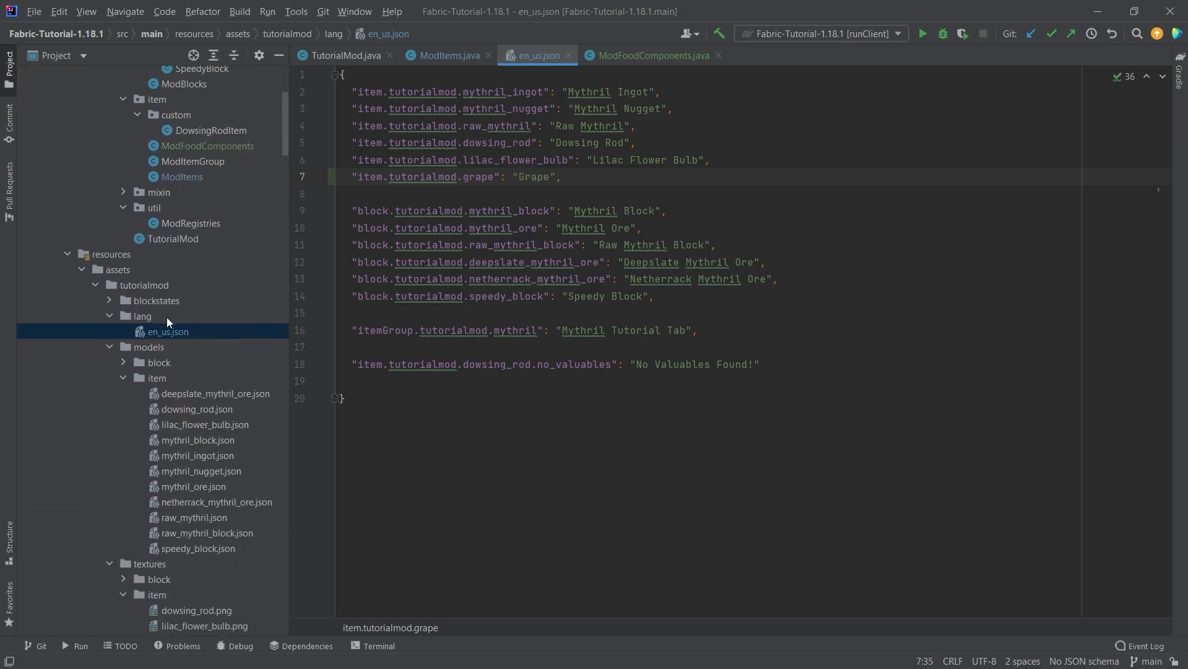
scroll(down, 3)
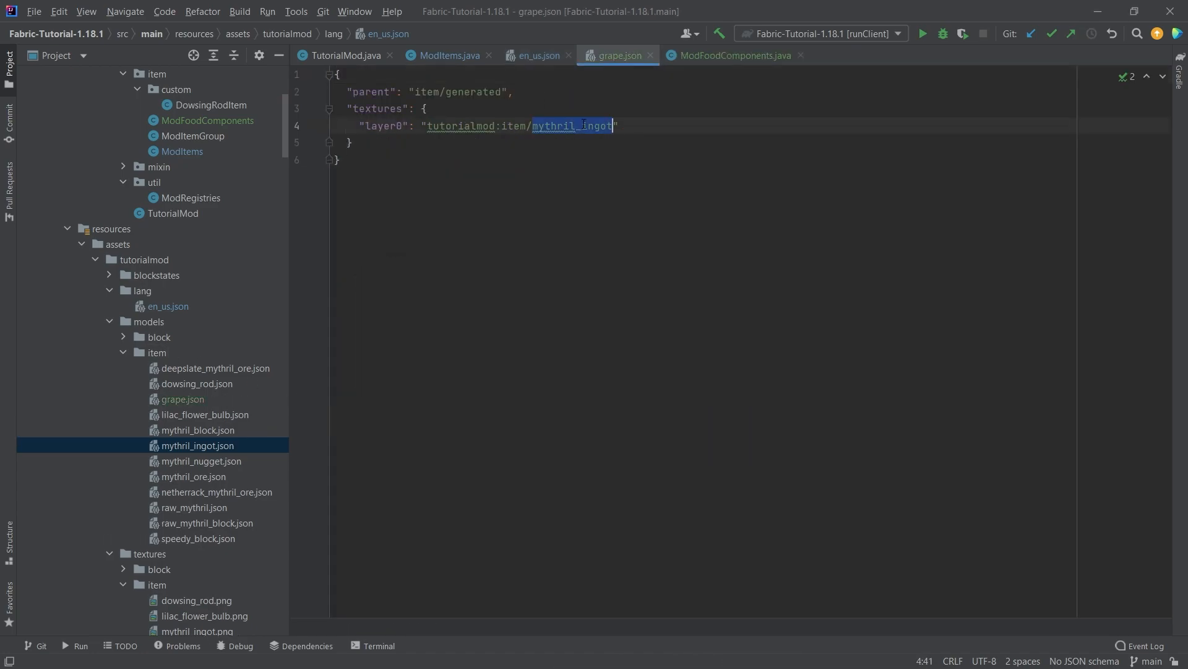
- Create grape.json with layer0 tutorialmod:item/grape, add grape.png, and launch the client
text(grape)
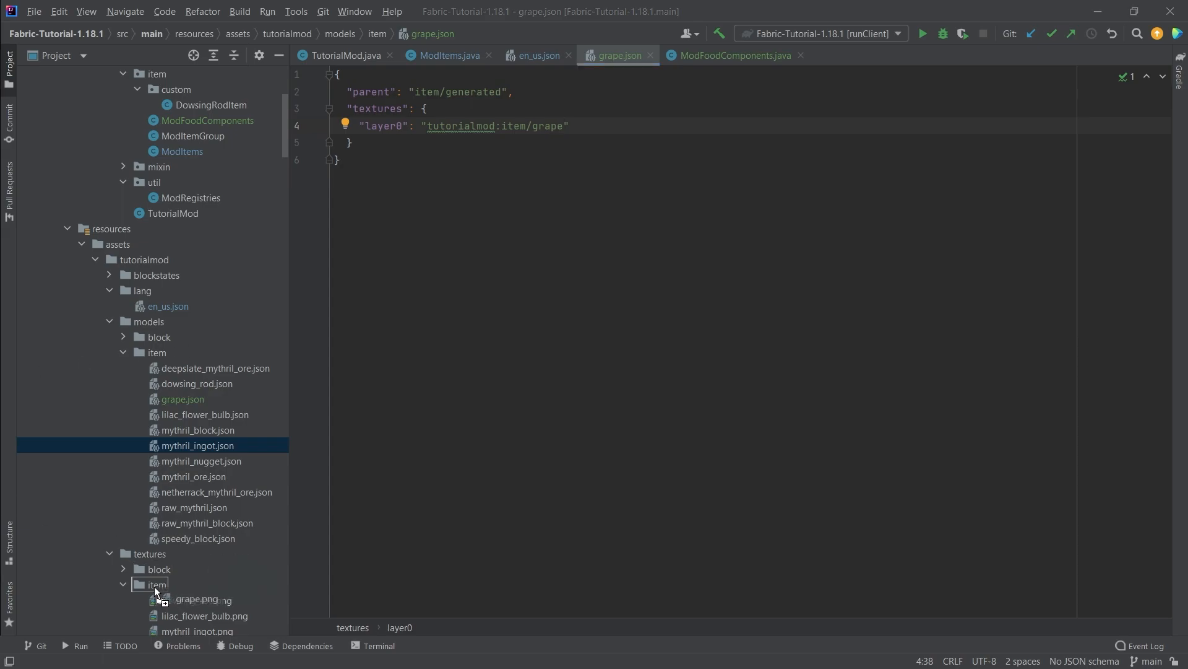
click(447, 55)
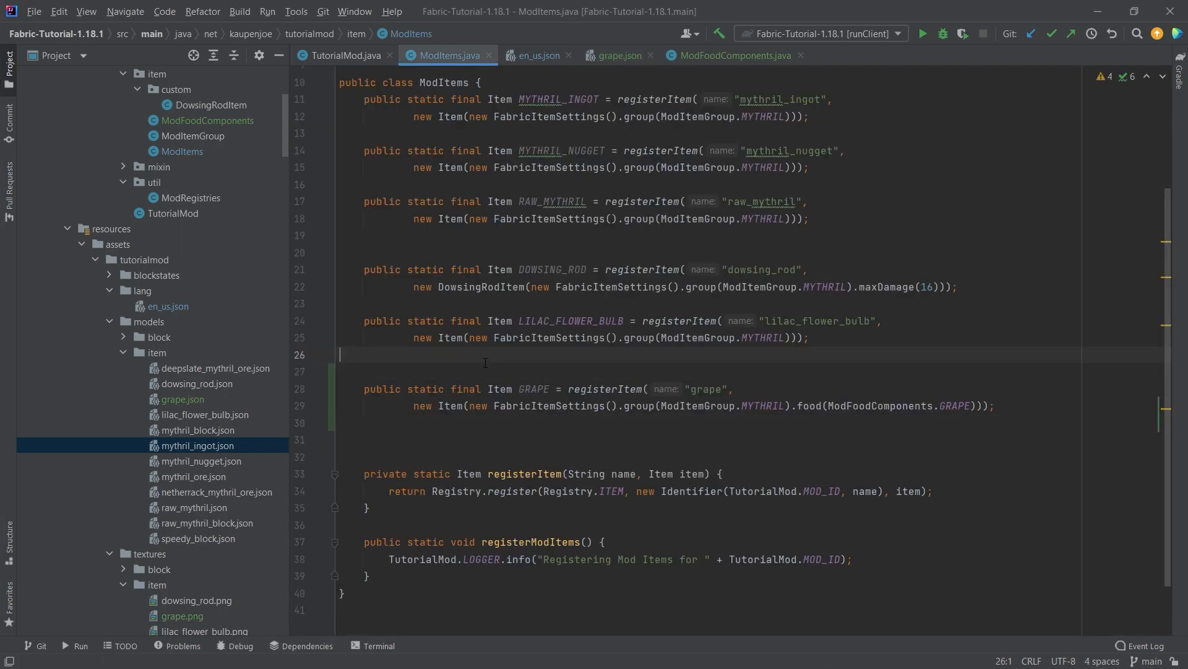
key(Delete)
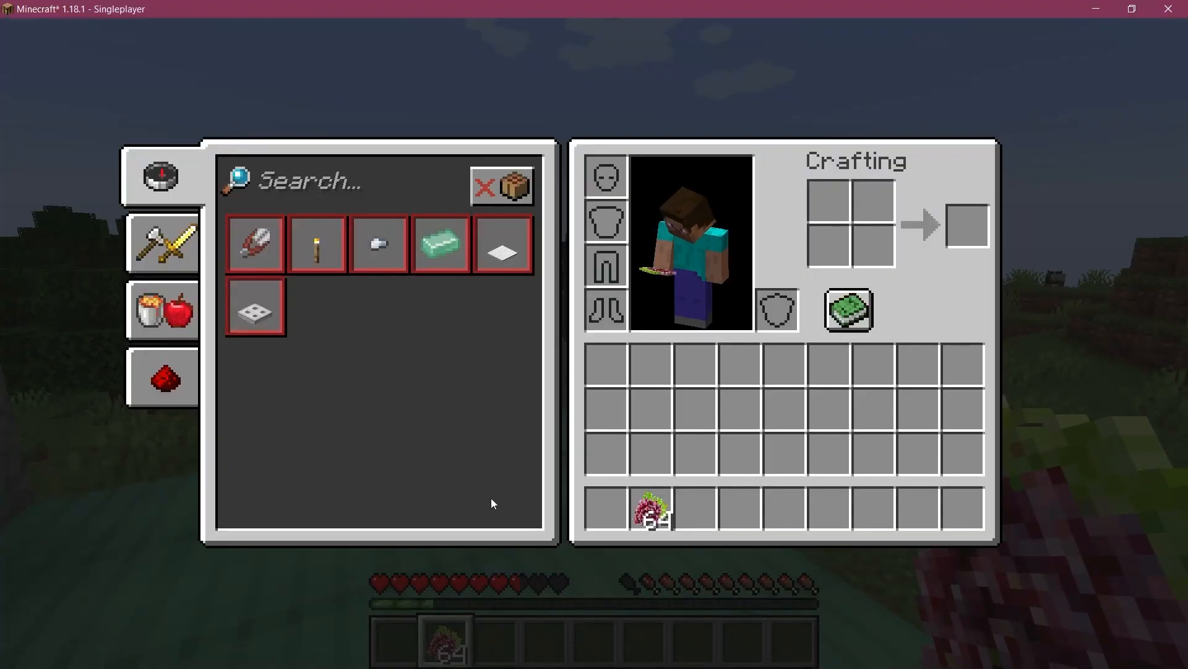
- Put a stack of 64 grapes into the hotbar, then close the inventory
key(Escape)
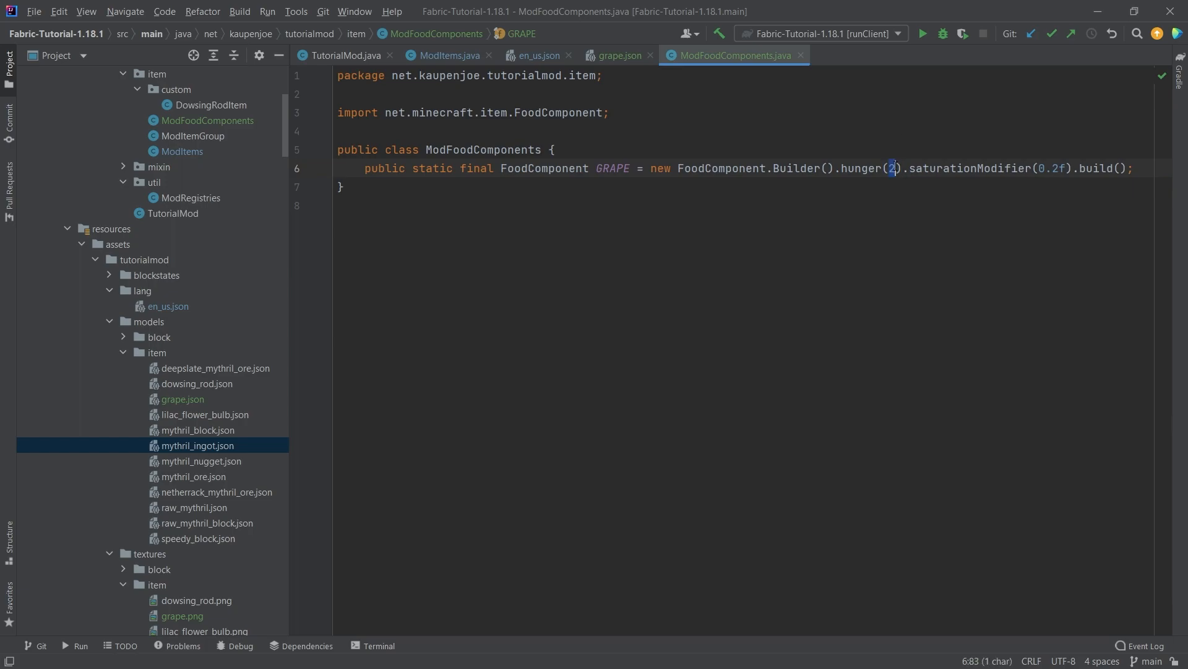
- Check GRAPE's hunger 2 and saturation 0.2, and remove ModItems' blank line before GRAPE
key(Backspace)
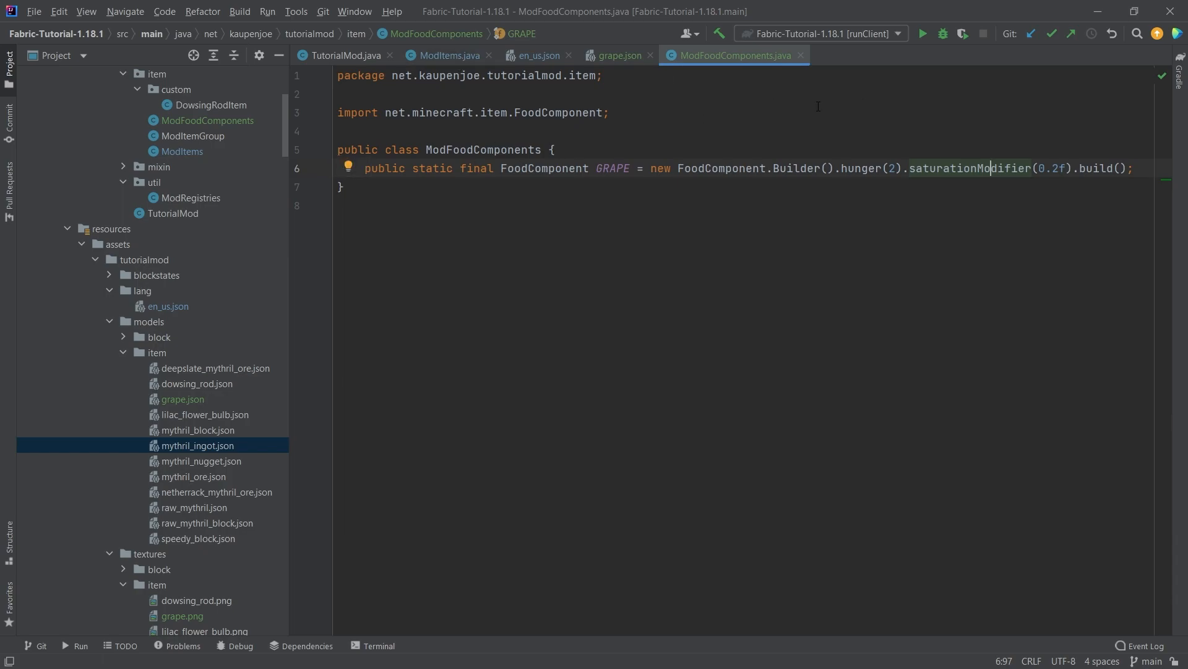
click(447, 55)
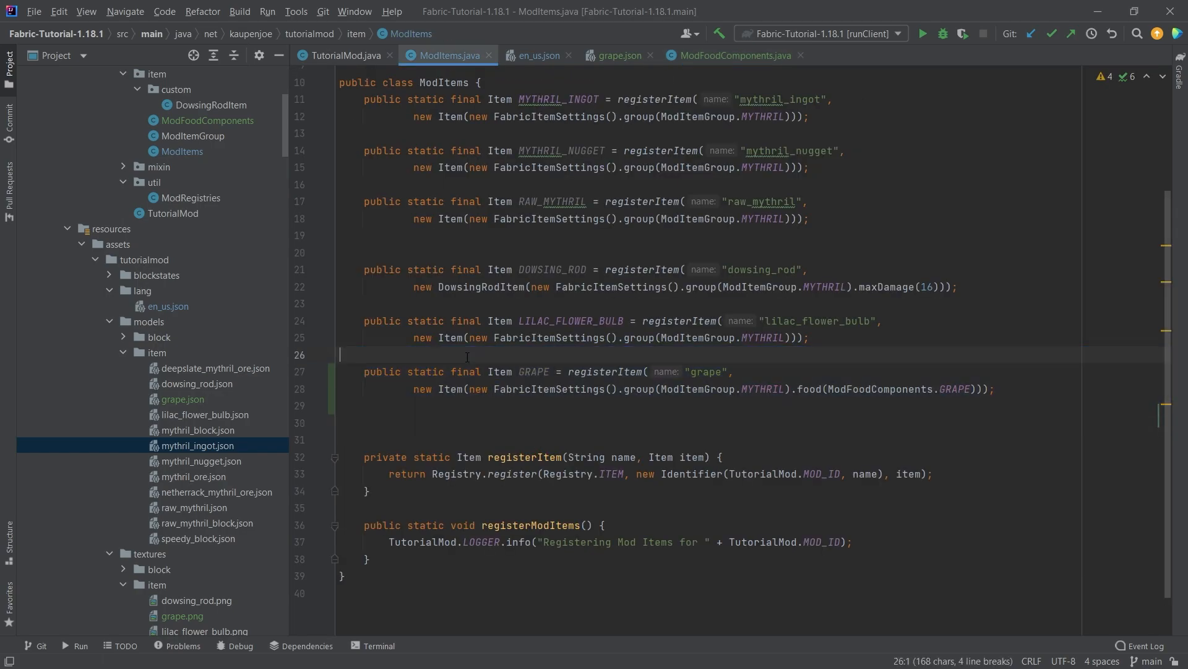
mouse_move(940, 200)
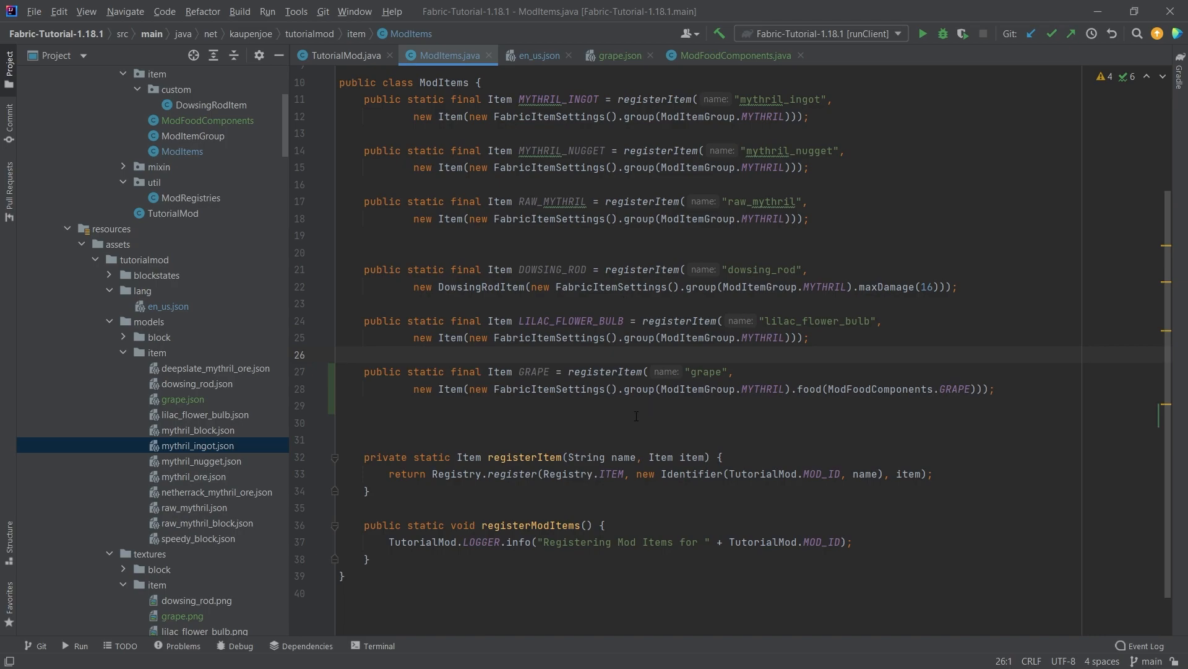
click(340, 354)
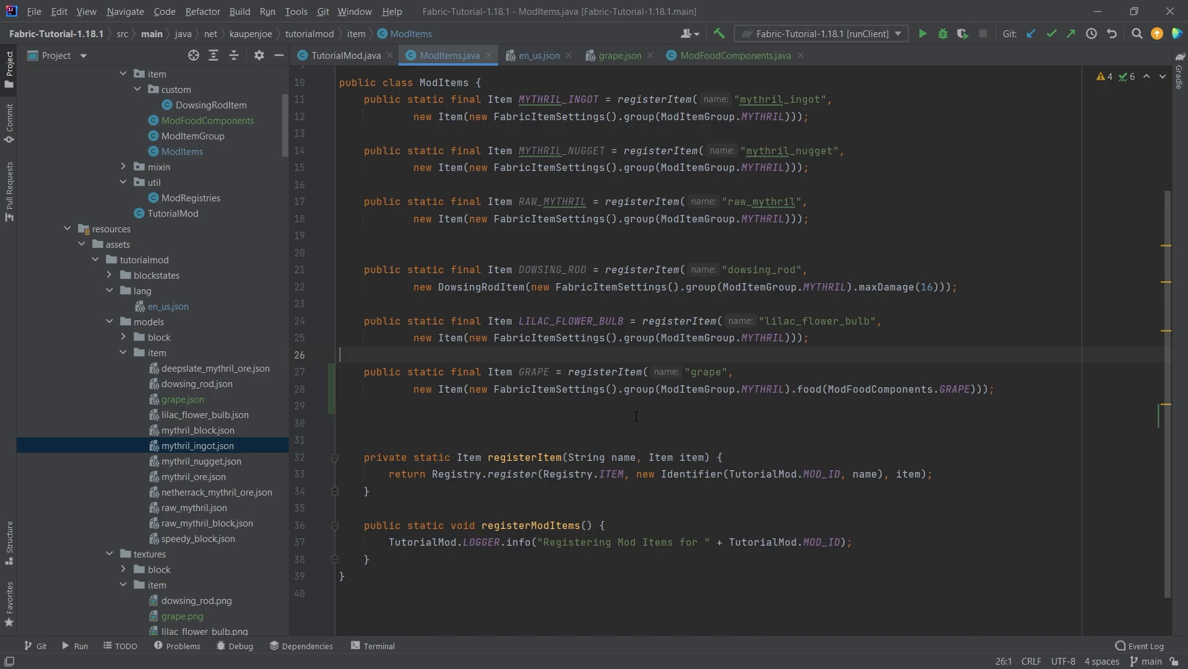